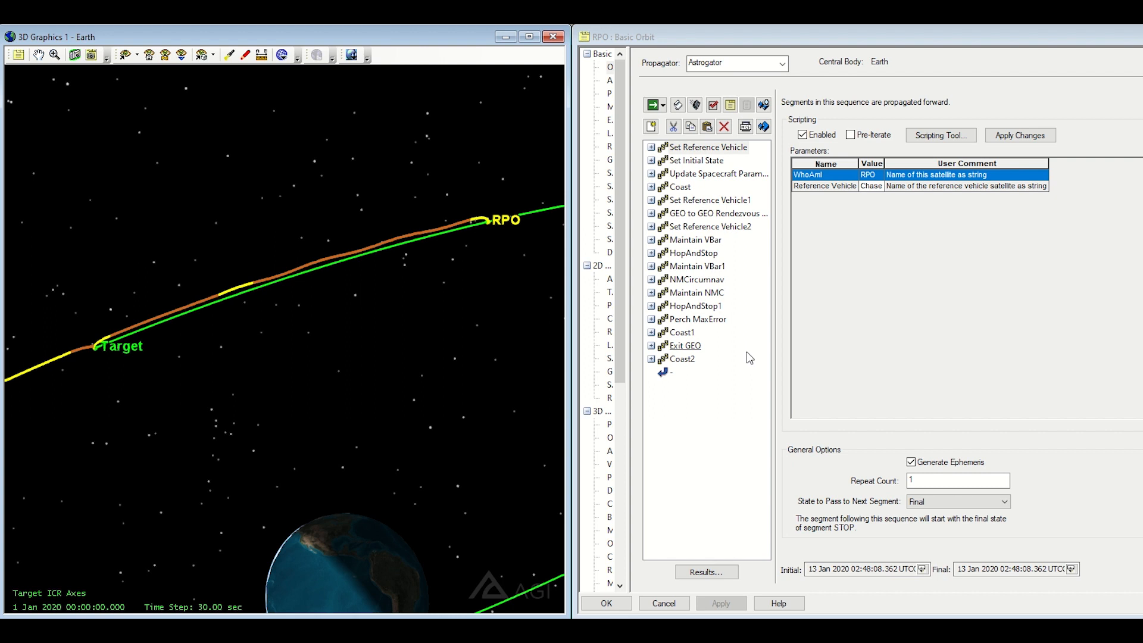
pyautogui.moveTo(428, 299)
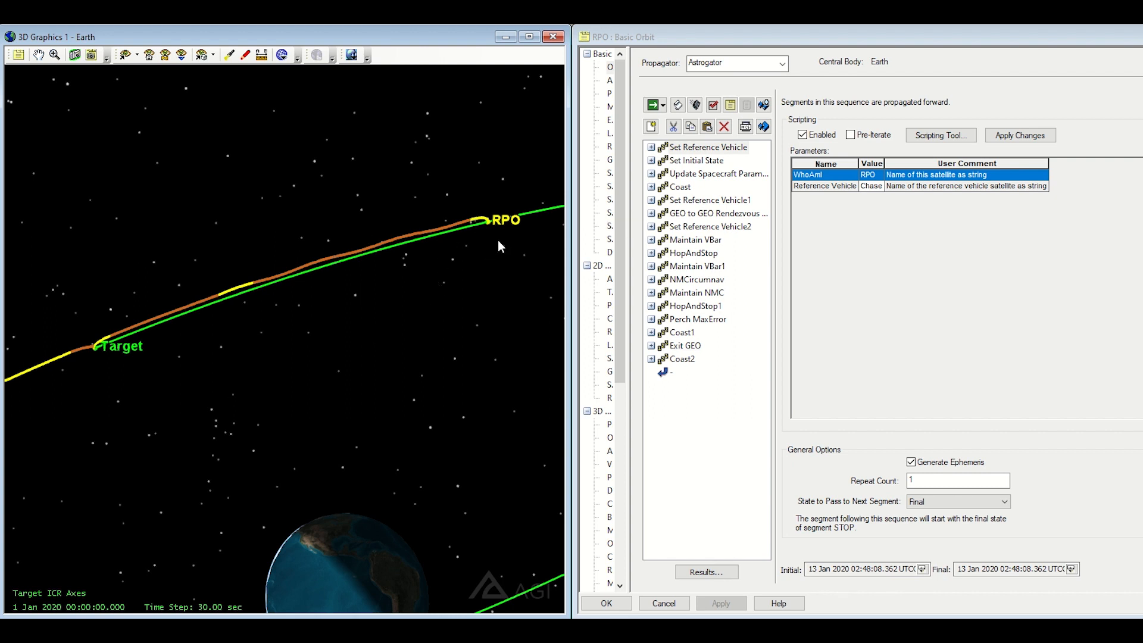
pyautogui.moveTo(73, 370)
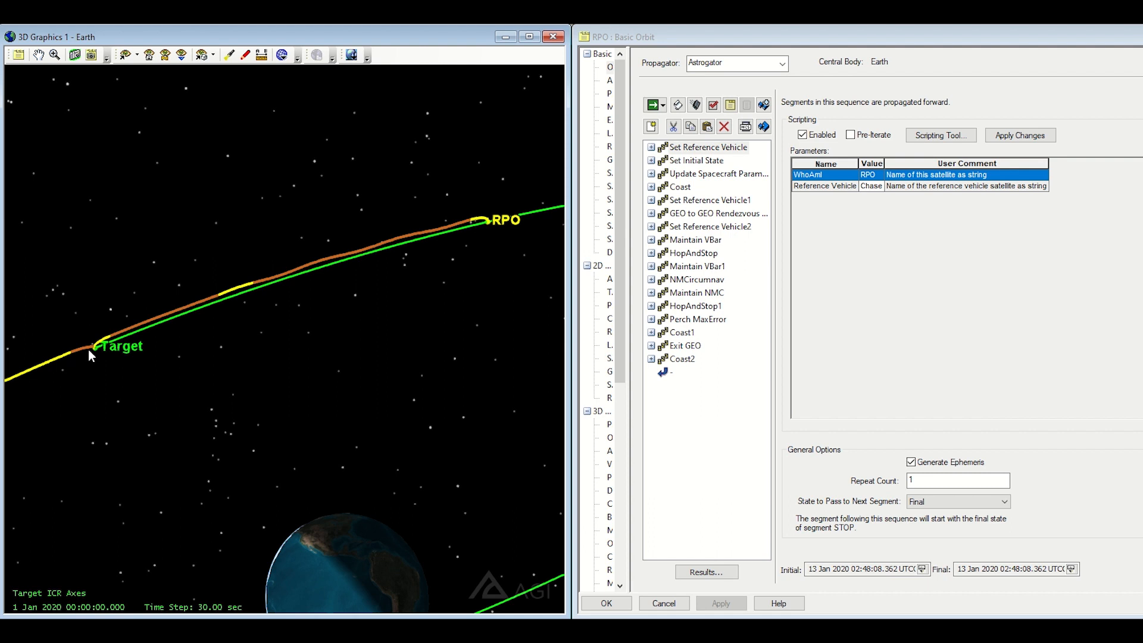
pyautogui.moveTo(260, 334)
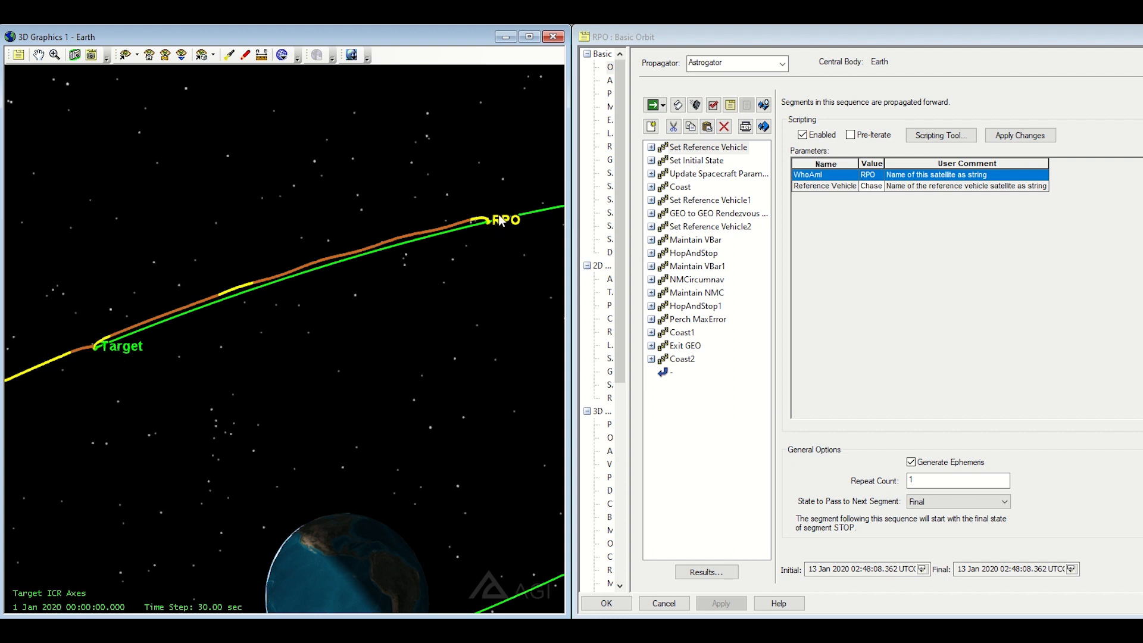
pyautogui.moveTo(485, 212)
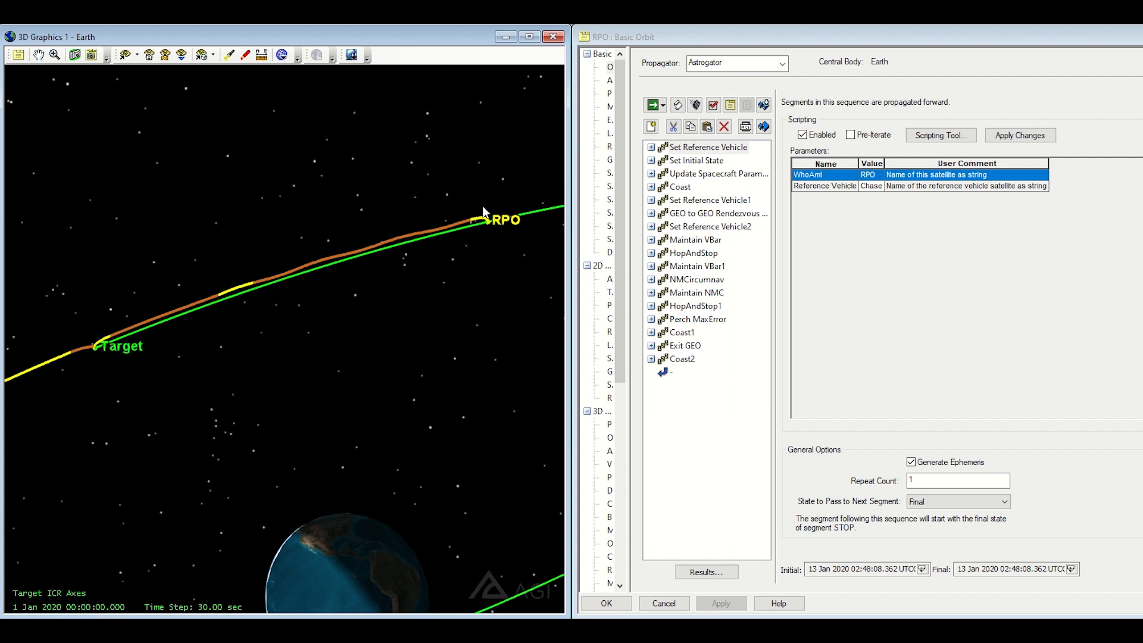
# Switch the 3D Graphics view to center on the RPO satellite and its looping trajectory.
pyautogui.click(213, 54)
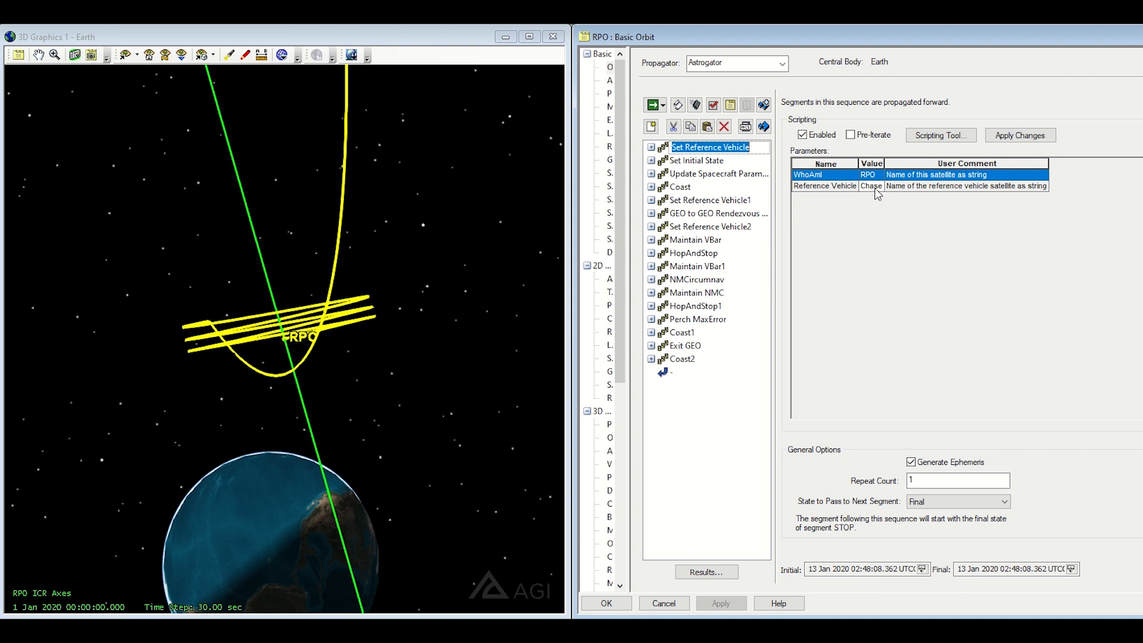
# Check the Chase reference vehicle, then view Set Initial State's zero offsets and 1 Jan 2020 epoch.
pyautogui.click(825, 185)
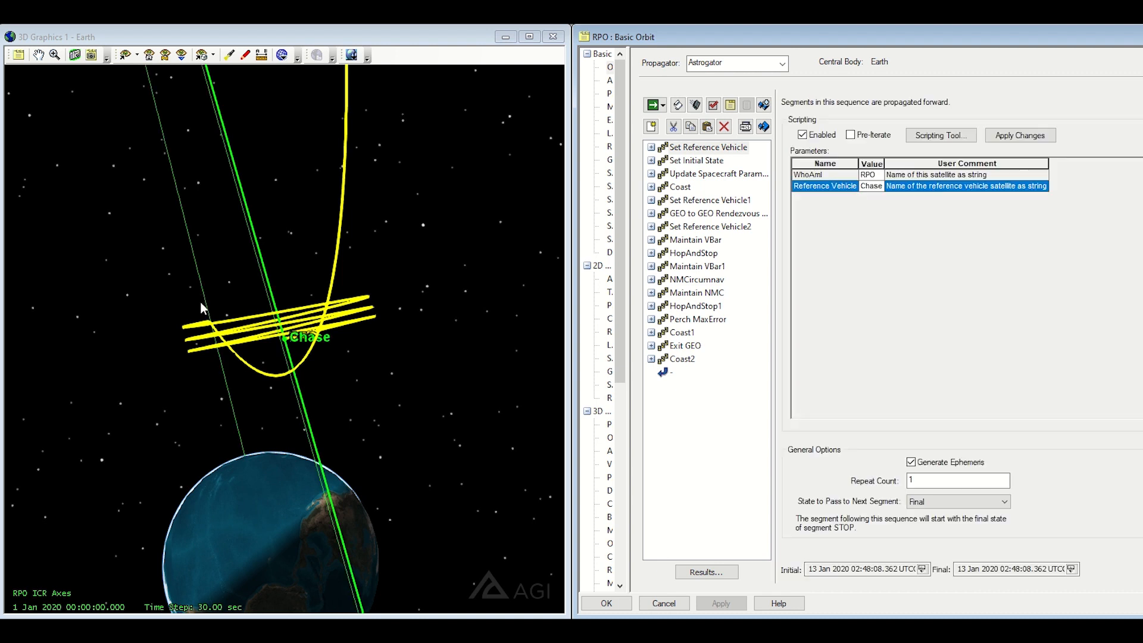
pyautogui.moveTo(291, 356)
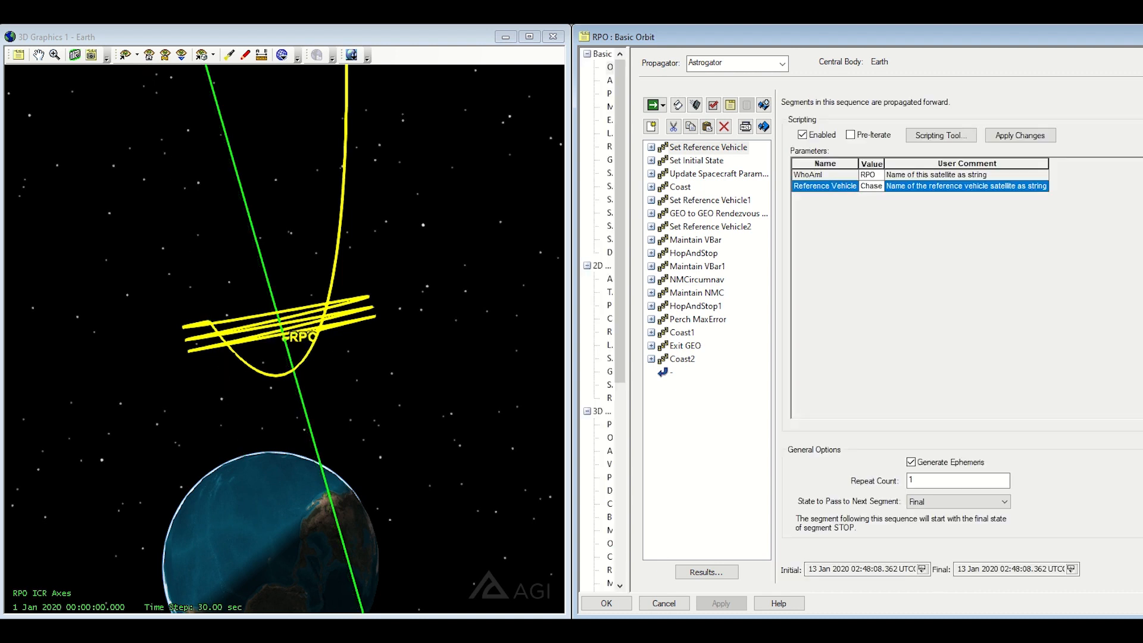
pyautogui.click(697, 160)
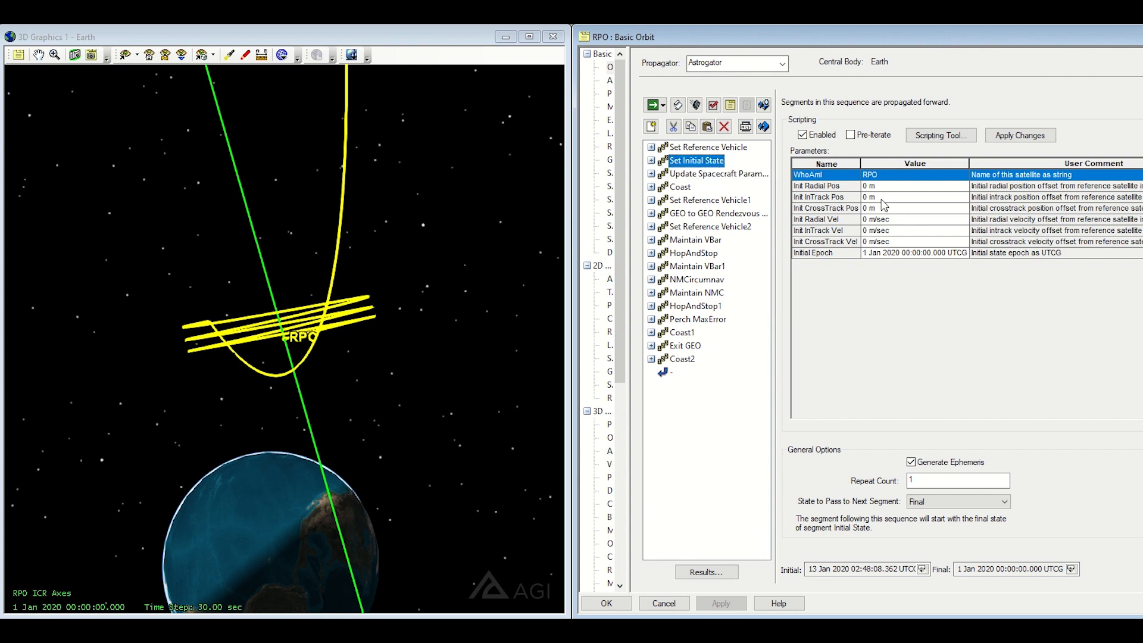
pyautogui.moveTo(906, 190)
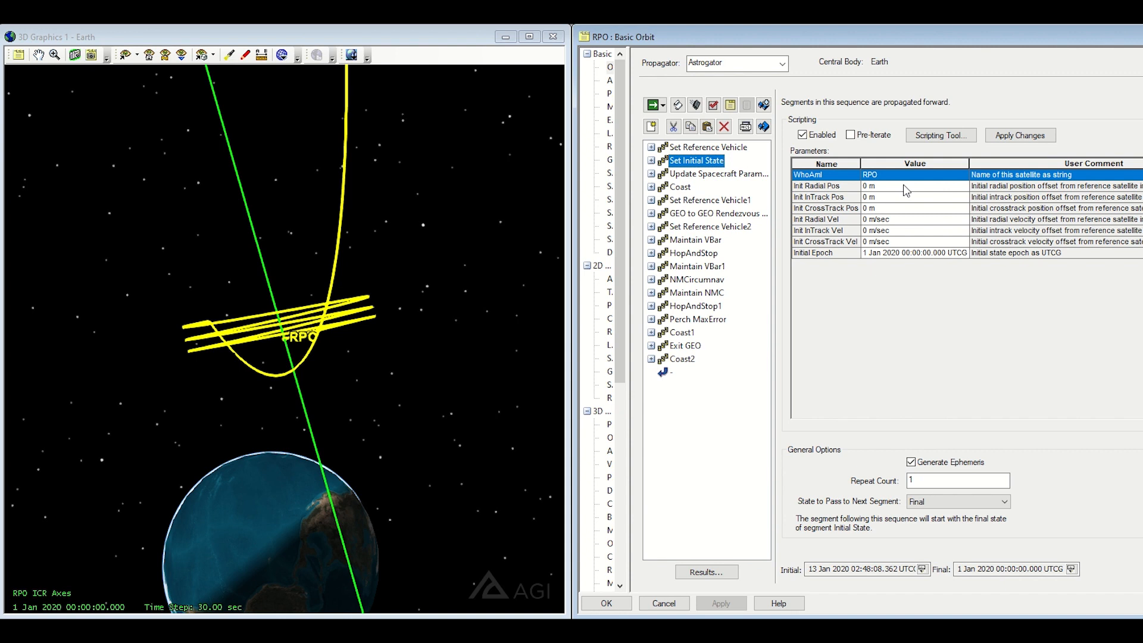
pyautogui.moveTo(750, 180)
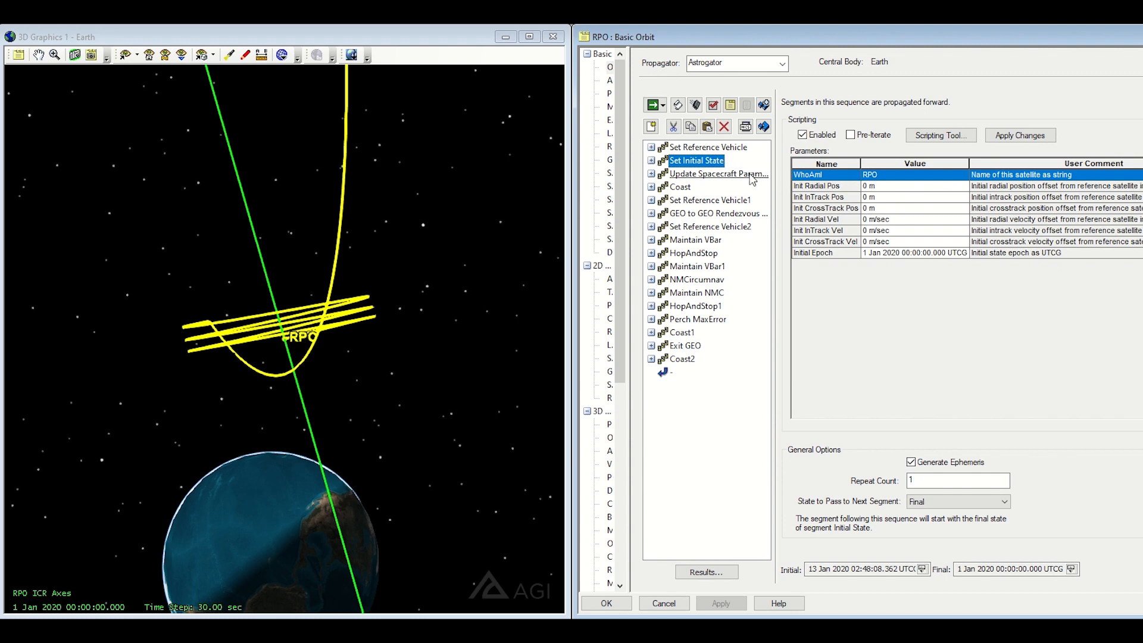
# Review Update Spacecraft Parameters: drag coefficient 2.2, reflectivity 2, 500 kg fuel and dry mass.
pyautogui.click(716, 174)
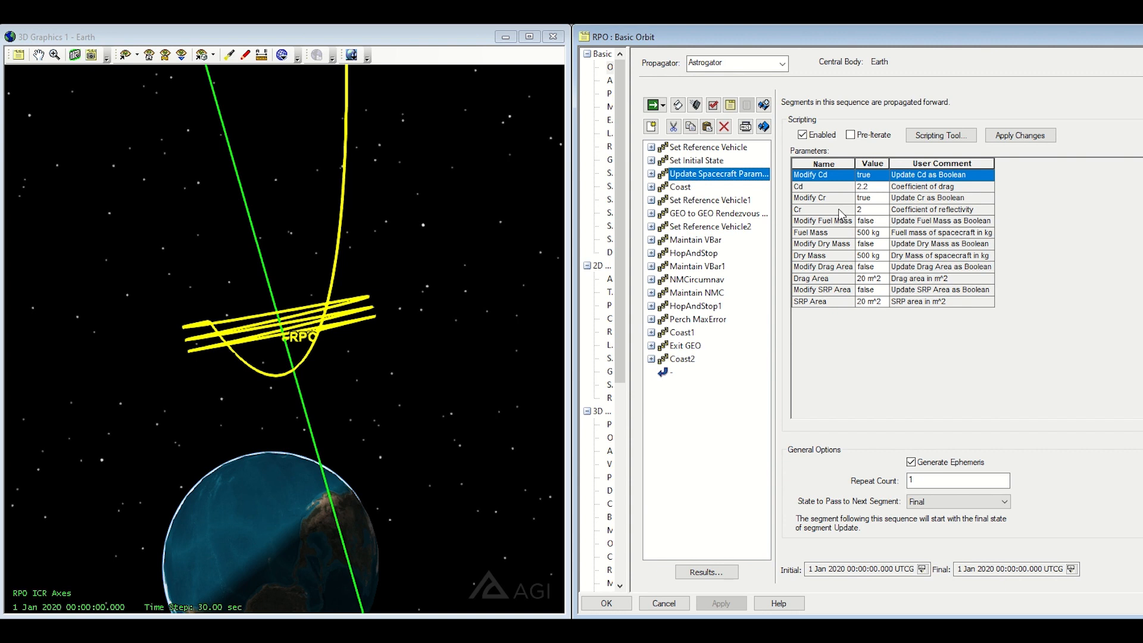
pyautogui.moveTo(871, 272)
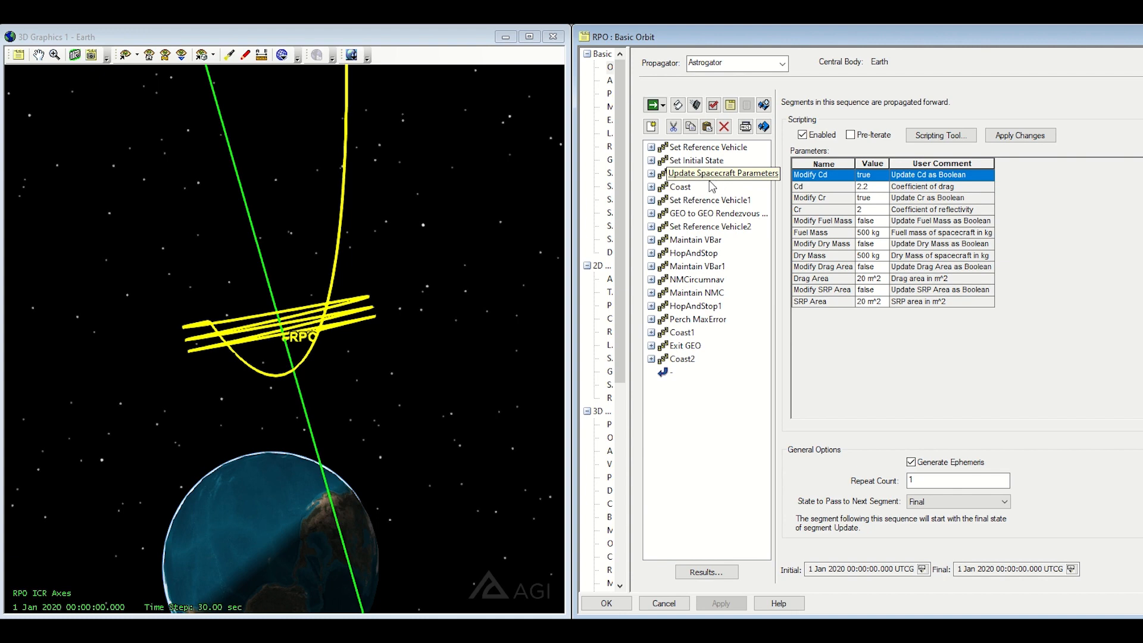
pyautogui.click(722, 173)
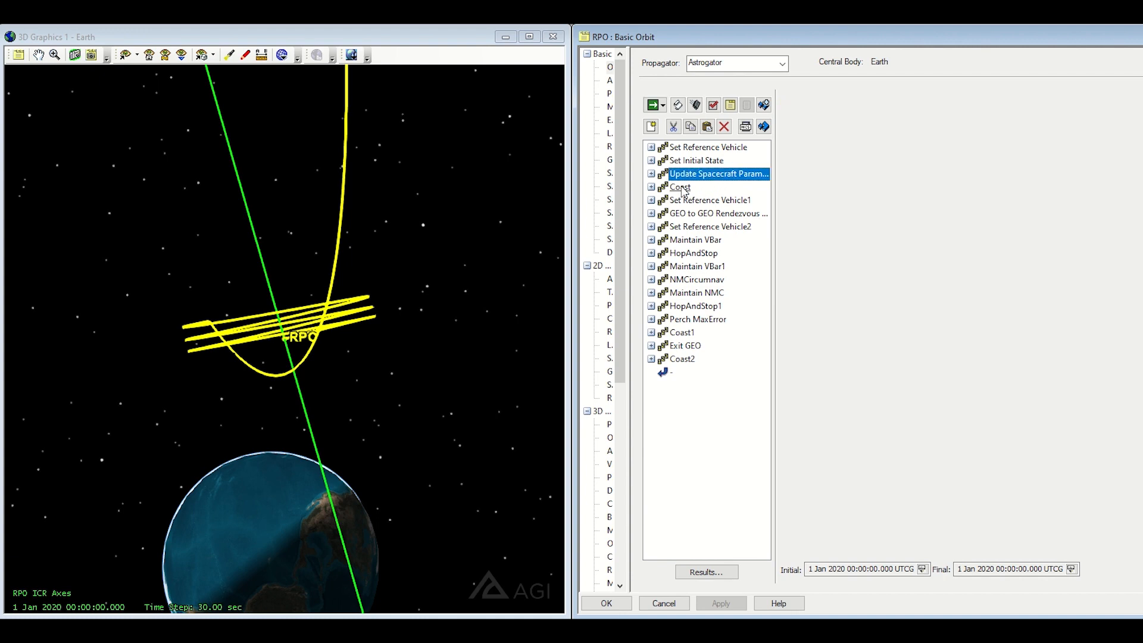
# View the 172800 s Coast, animate to its 3 Jan 2020 end, and inspect Coast Definition.
pyautogui.click(680, 187)
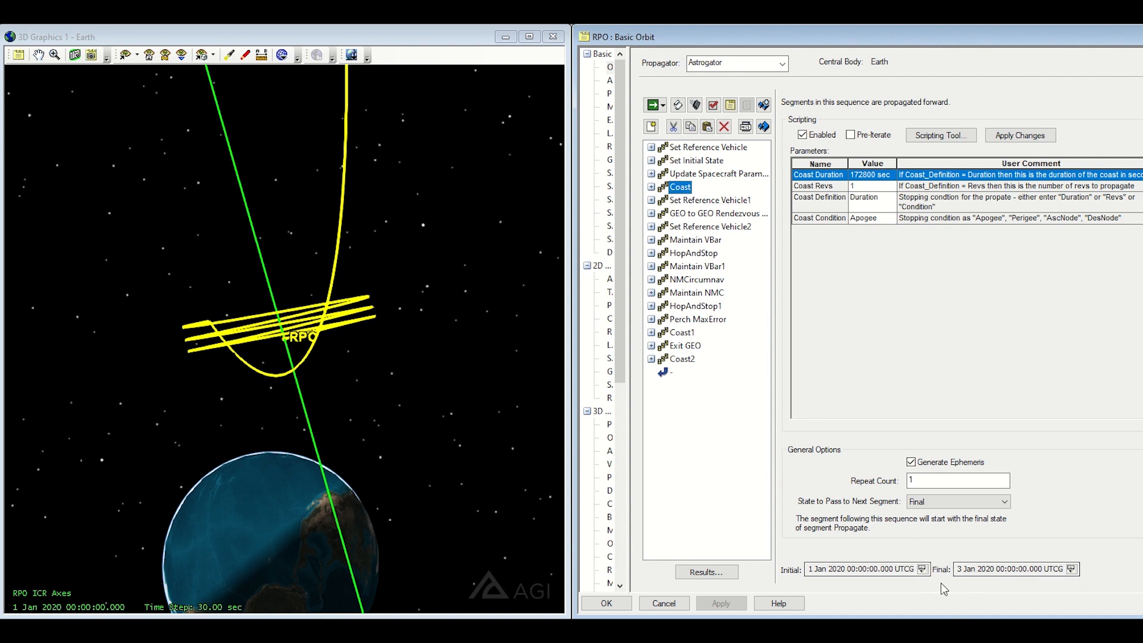
pyautogui.moveTo(328, 336)
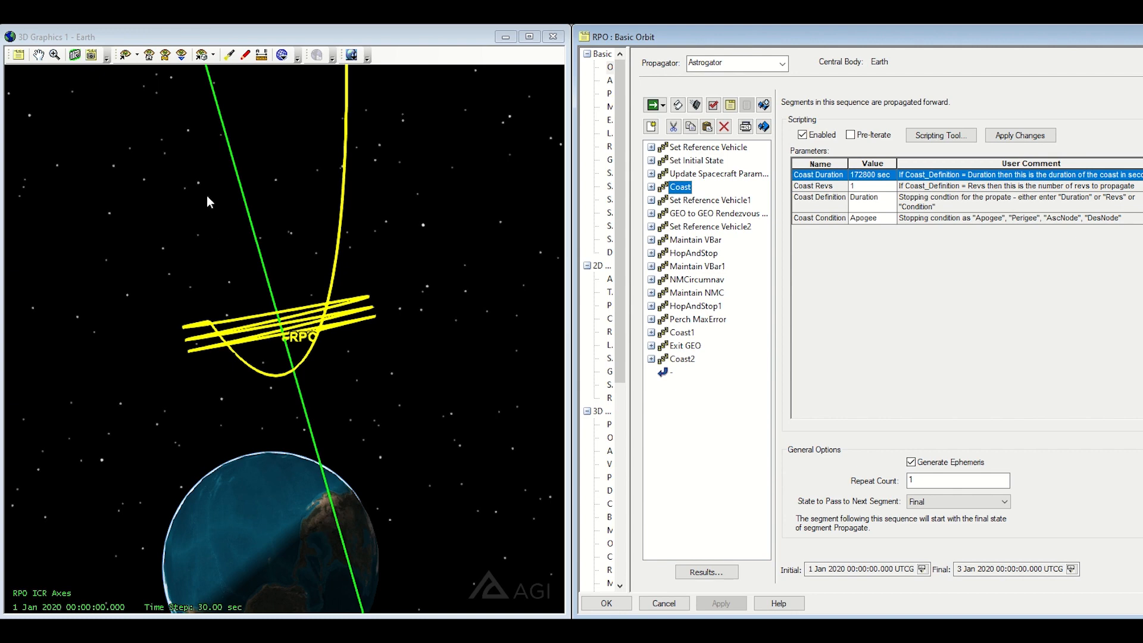
pyautogui.moveTo(275, 253)
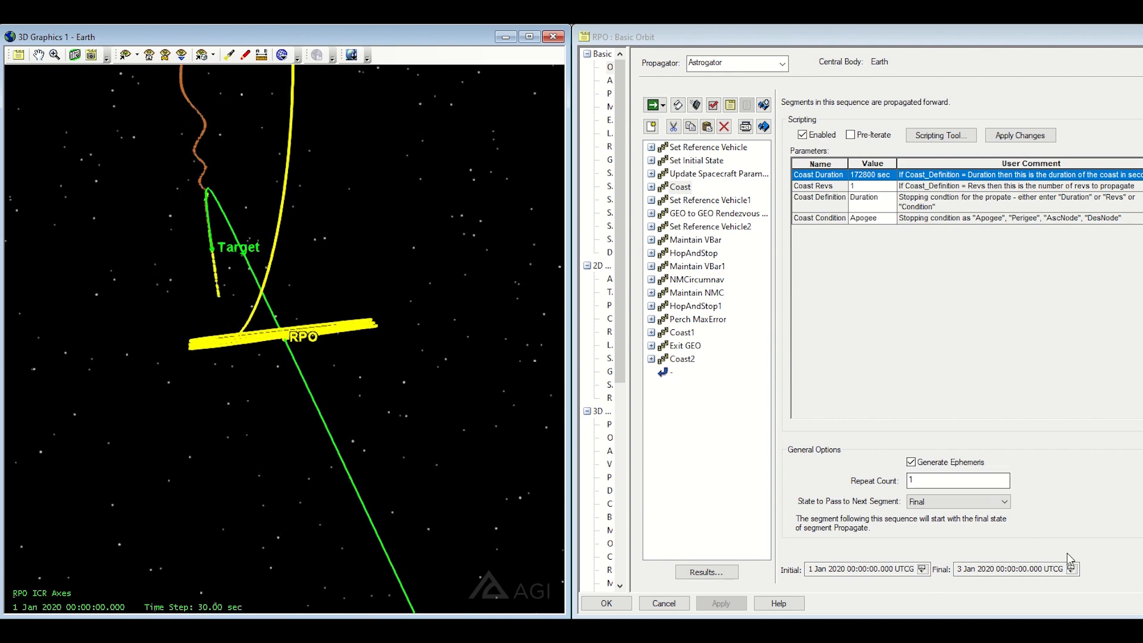
pyautogui.click(1069, 569)
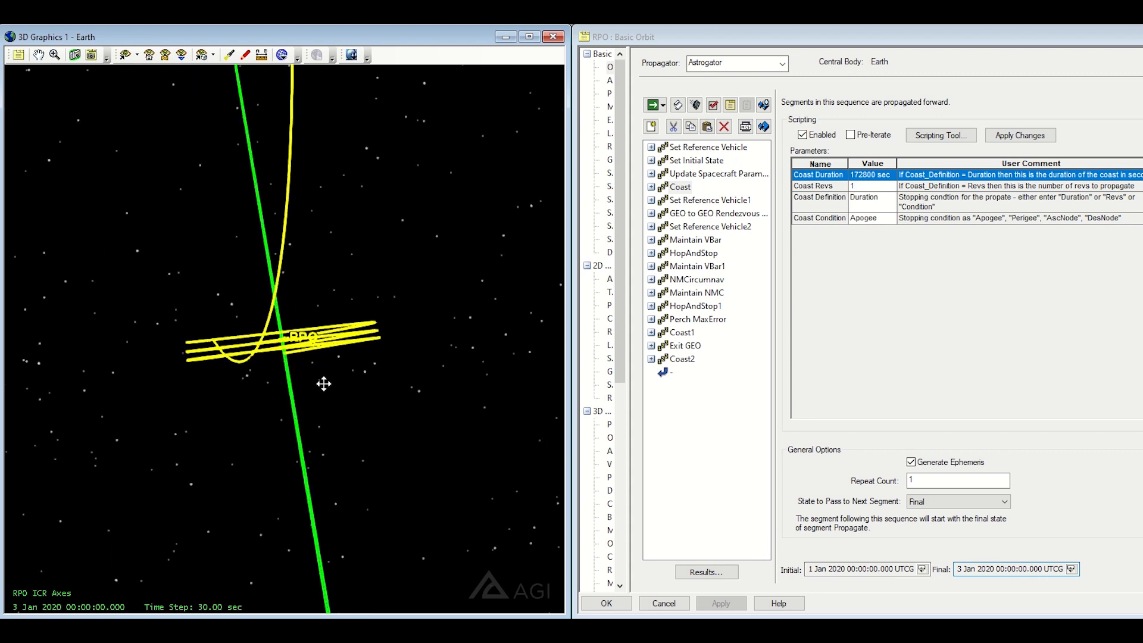
pyautogui.click(679, 187)
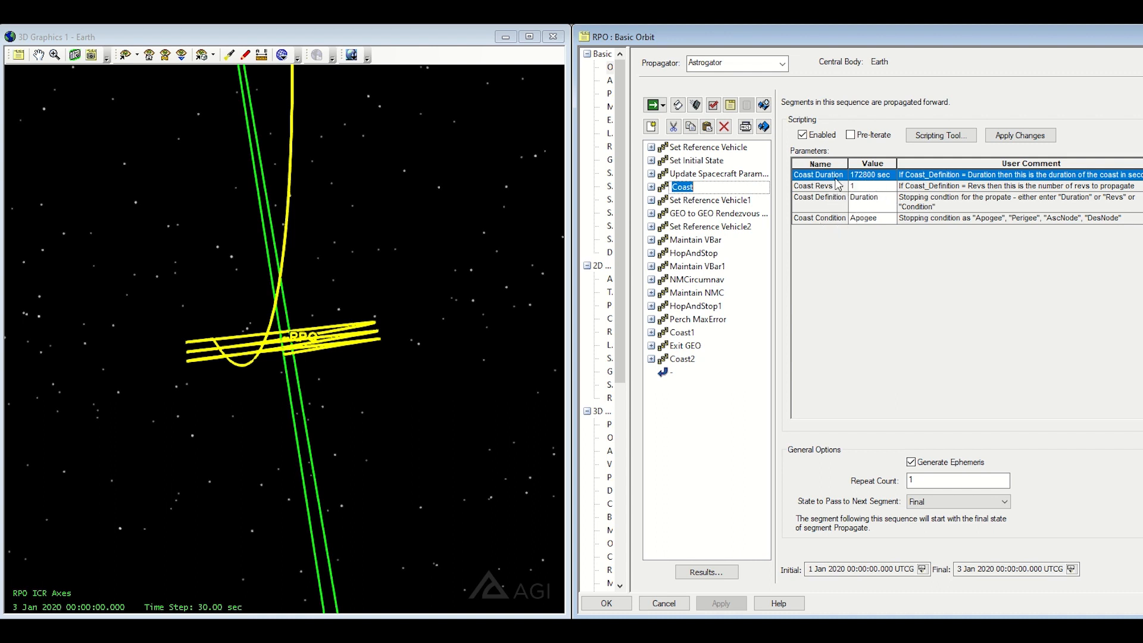
pyautogui.moveTo(862, 191)
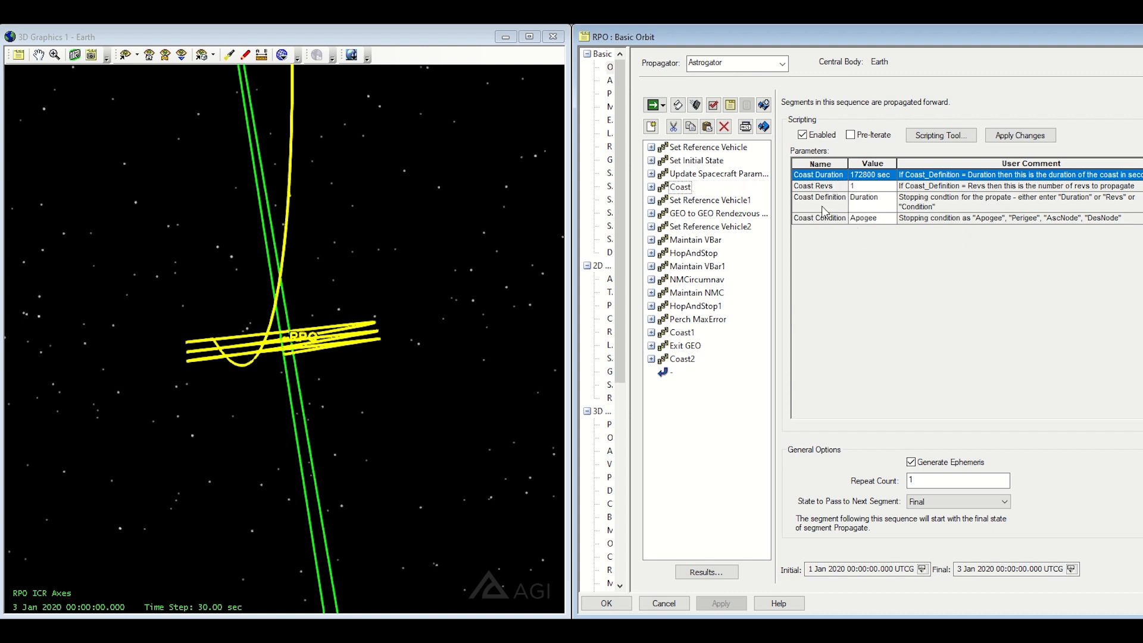
pyautogui.click(819, 197)
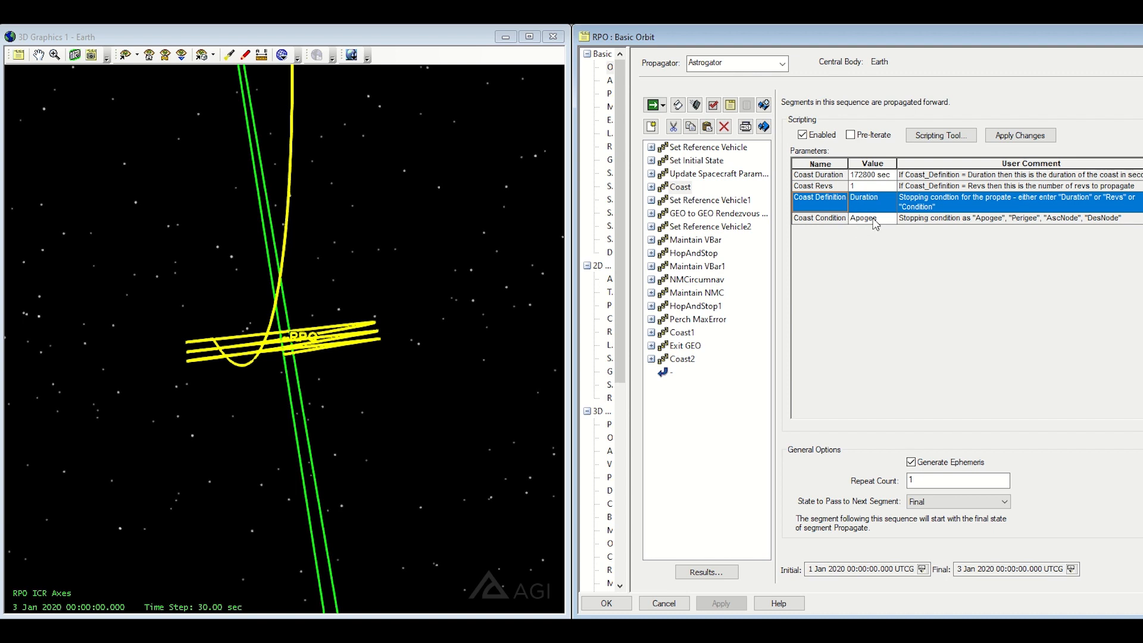
pyautogui.moveTo(828, 206)
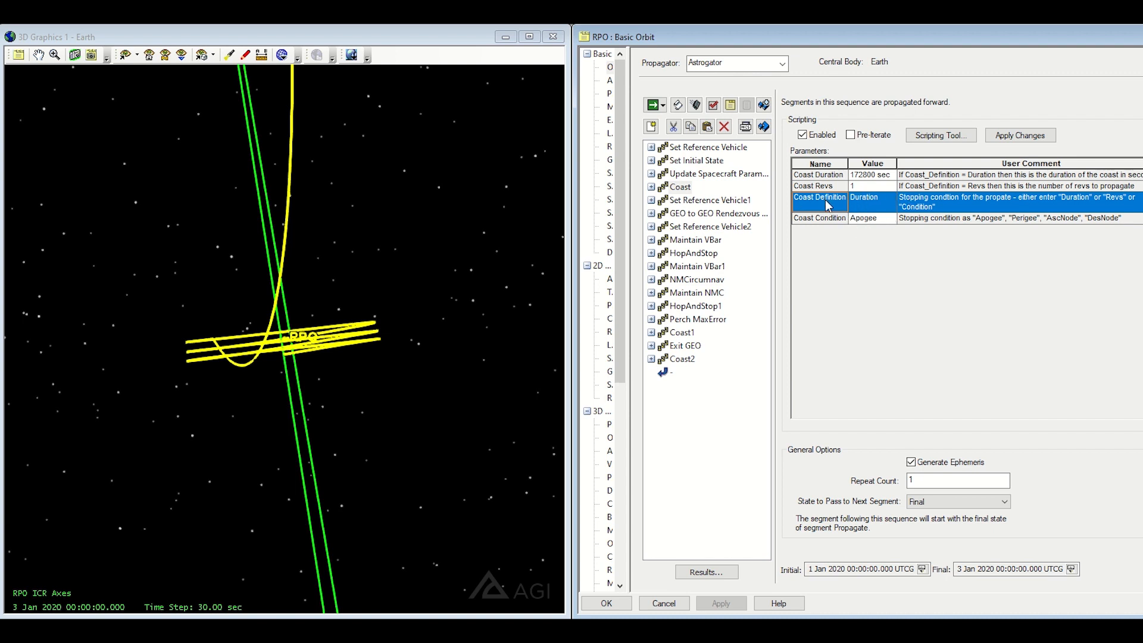
pyautogui.moveTo(880, 231)
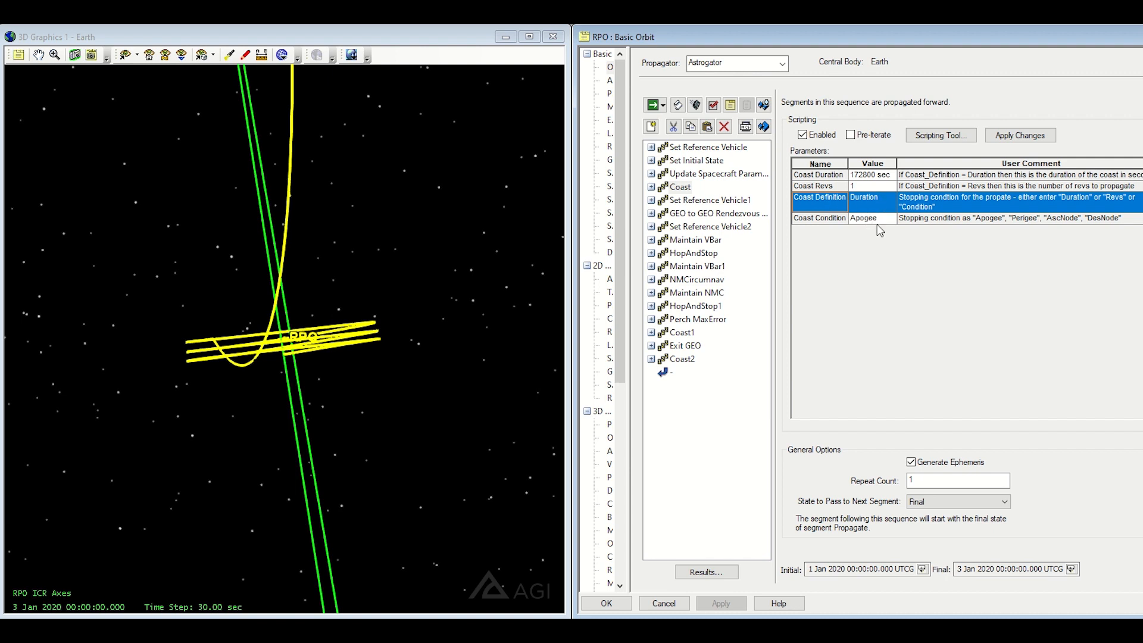
pyautogui.moveTo(617, 389)
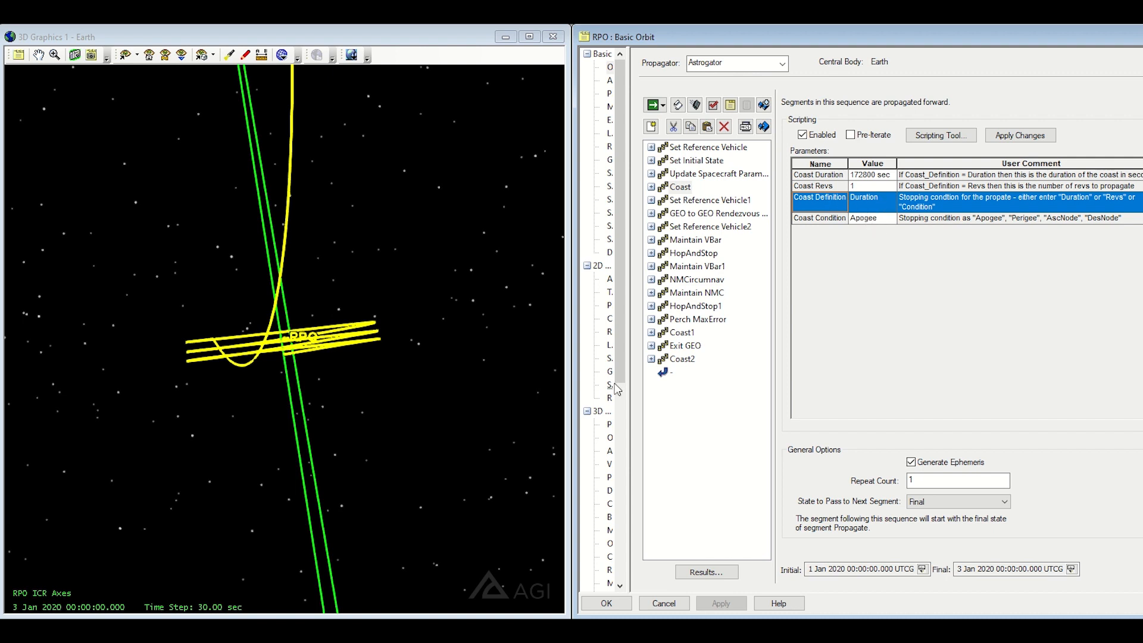
# Check the inner Propagate step's Duration stopping condition, then collapse the Coast sequence.
pyautogui.click(650, 186)
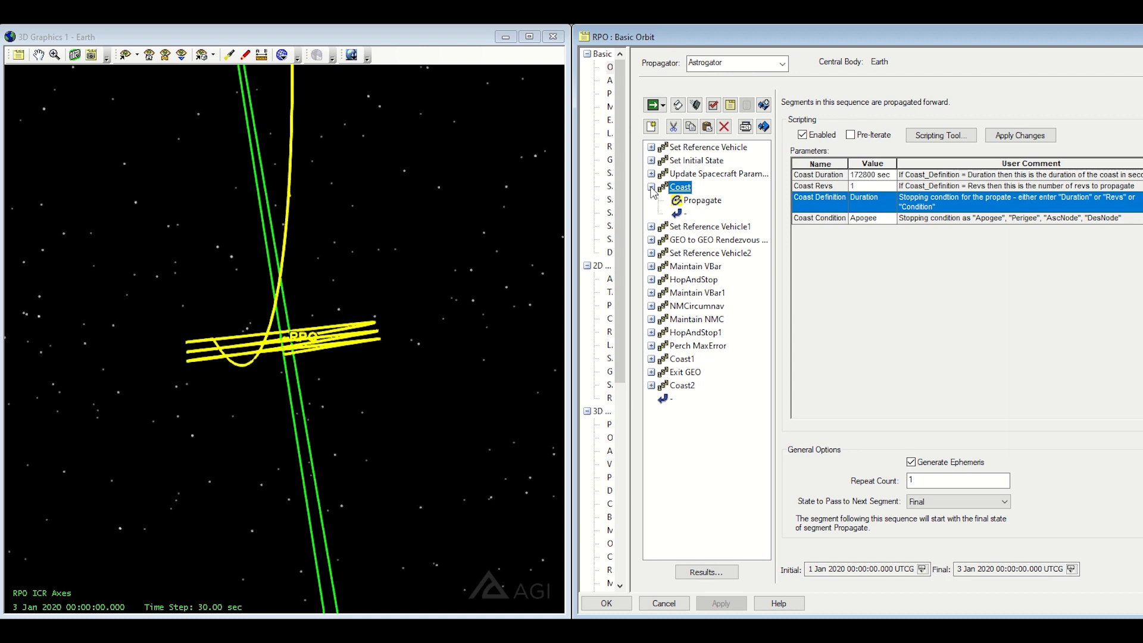
pyautogui.moveTo(652, 192)
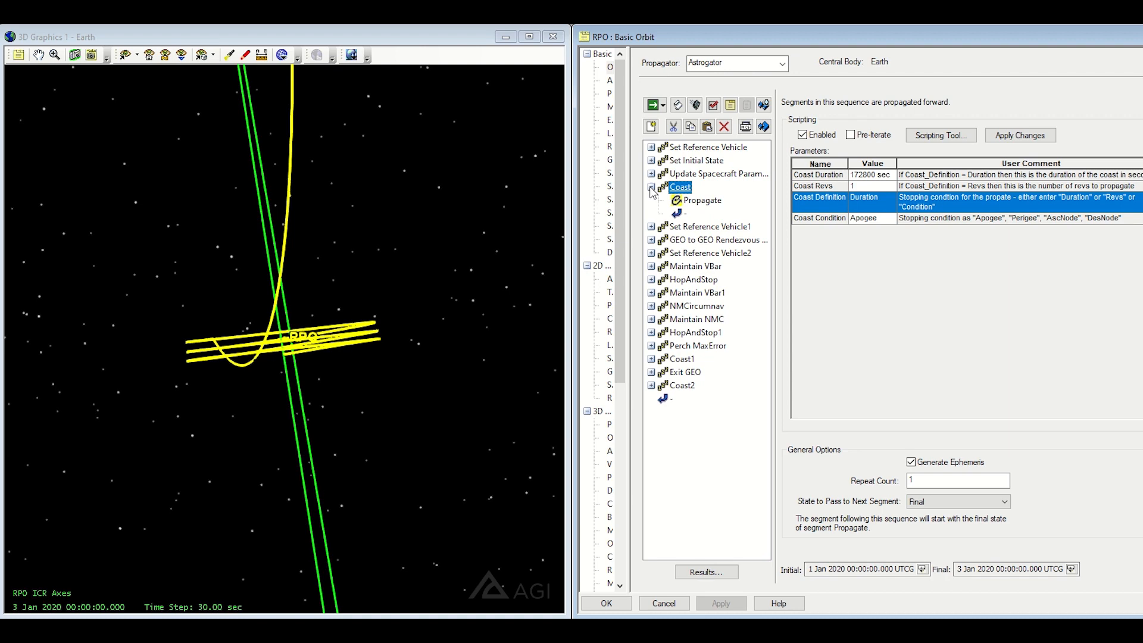
pyautogui.click(702, 200)
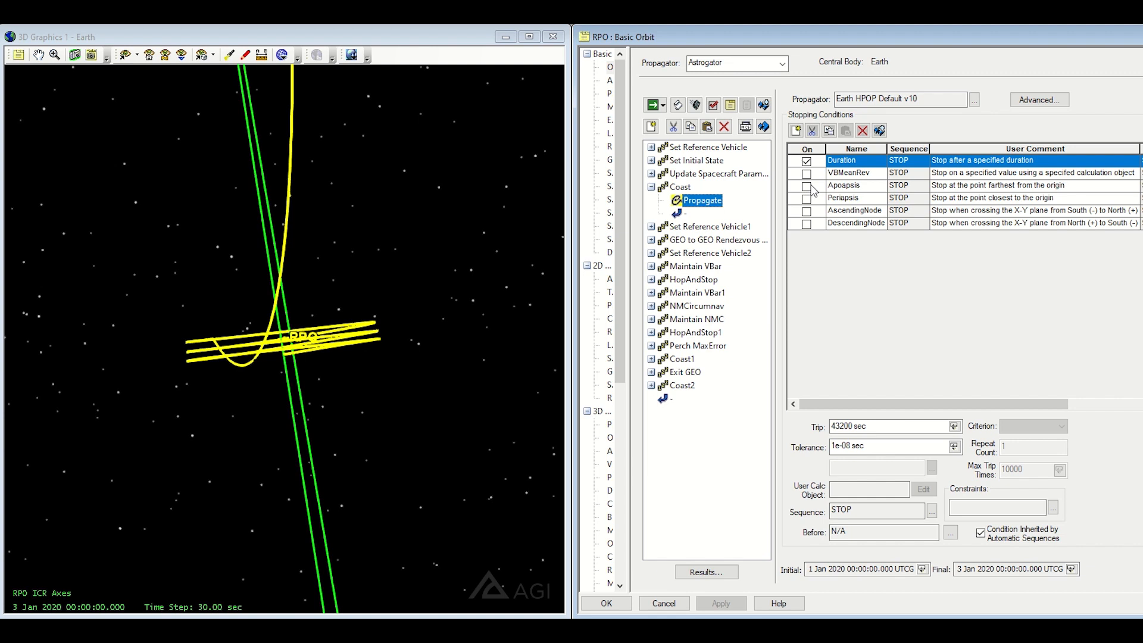
pyautogui.click(679, 187)
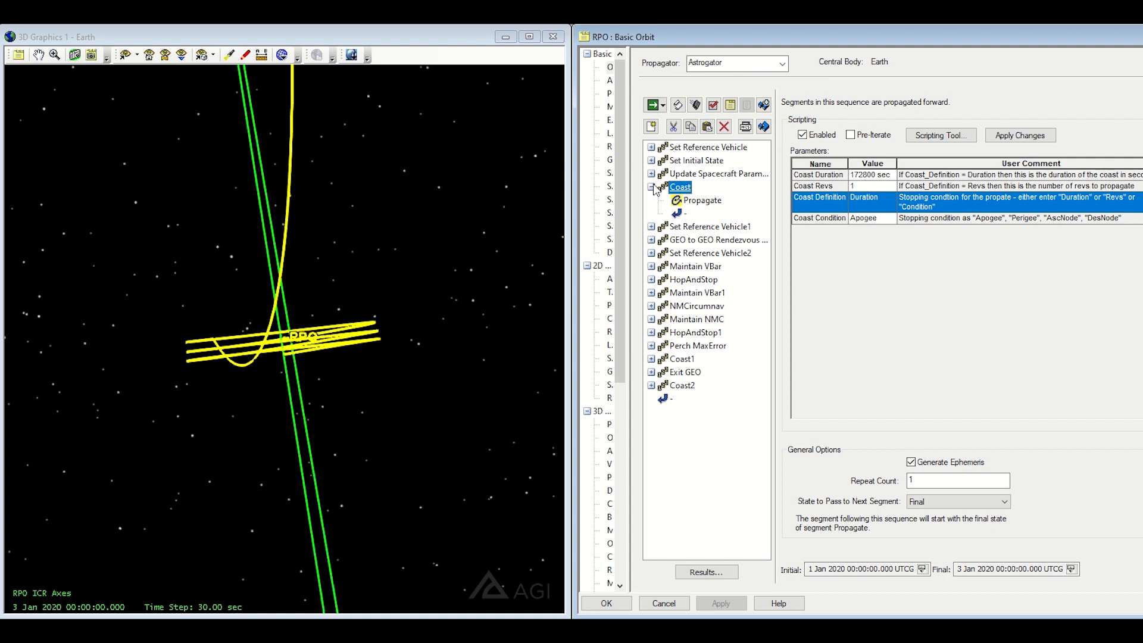
pyautogui.moveTo(651, 190)
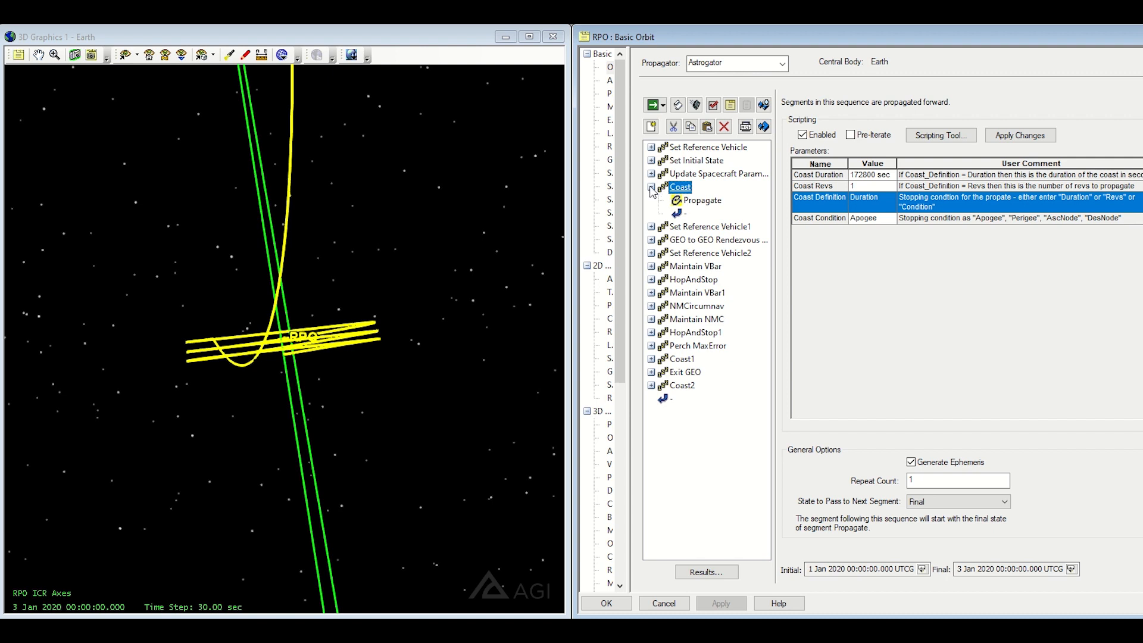
pyautogui.click(651, 188)
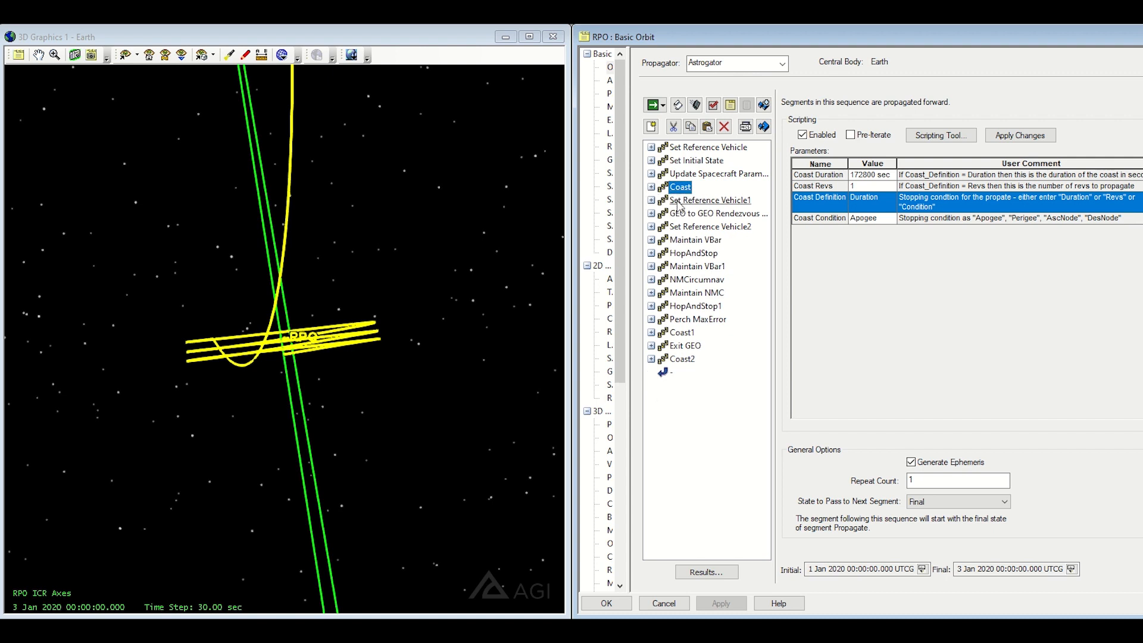
# Display Set Reference Vehicle1, showing VBar as RPO's reference vehicle.
pyautogui.click(710, 200)
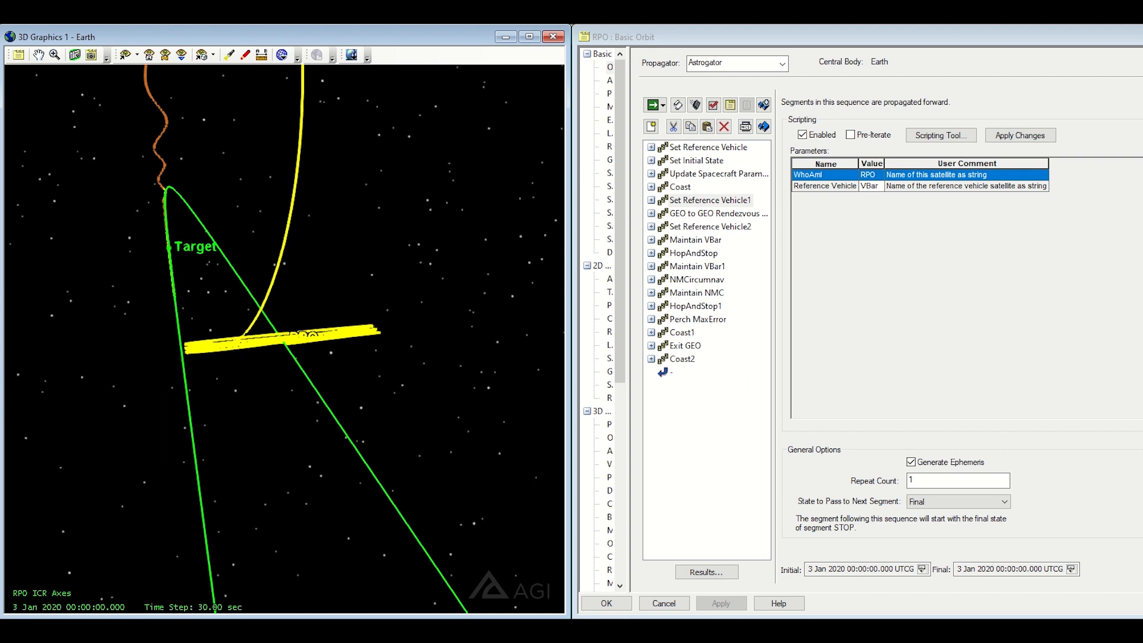
pyautogui.moveTo(151, 247)
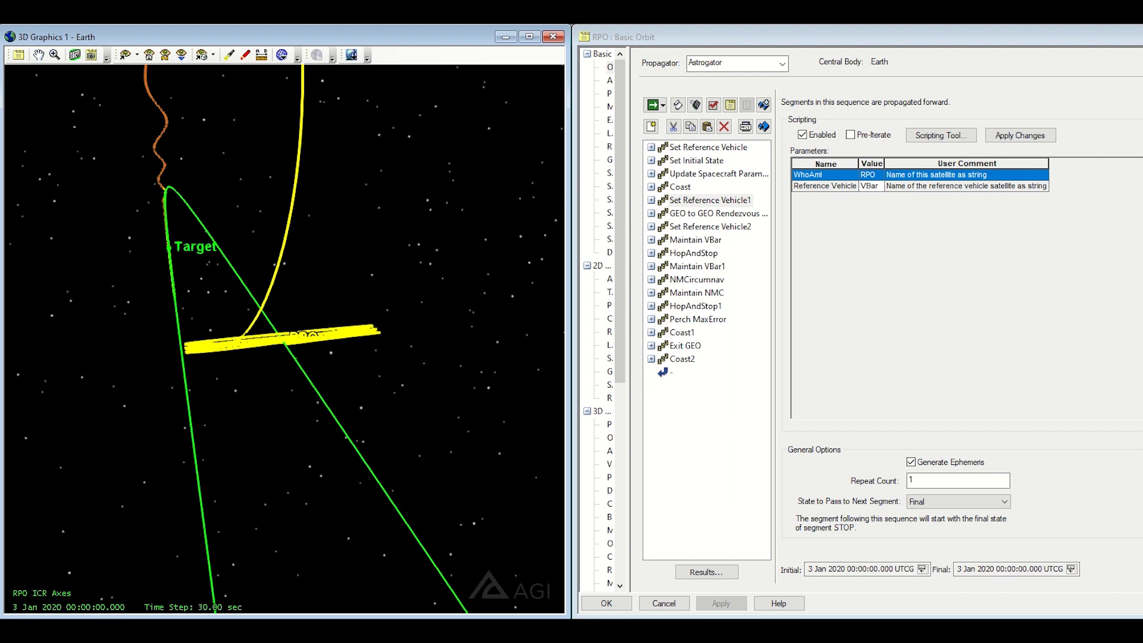
pyautogui.moveTo(168, 261)
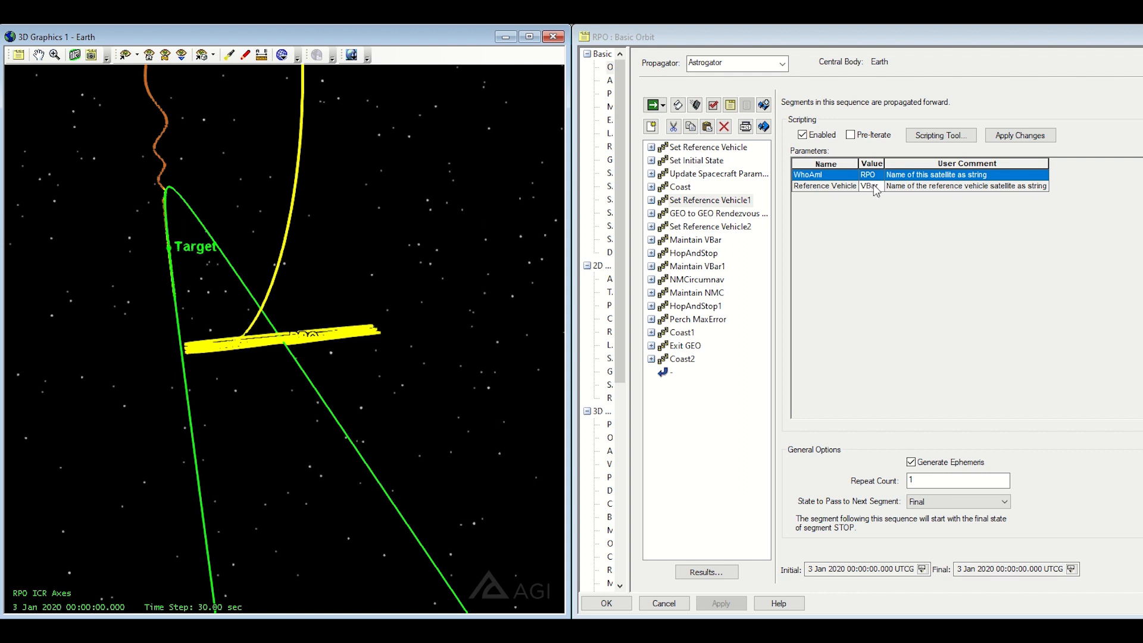
pyautogui.moveTo(874, 191)
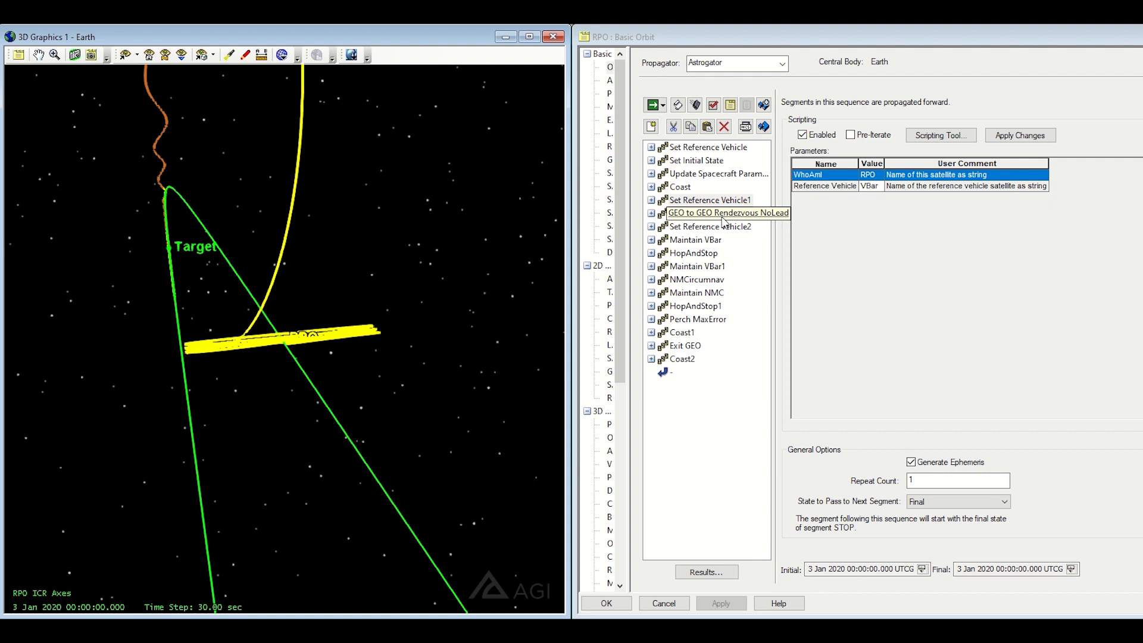
# Inspect GEO to GEO Rendezvous NoLead: -3 deg/day drift, Rendezvous Engine, impulsive maneuvers.
pyautogui.click(722, 211)
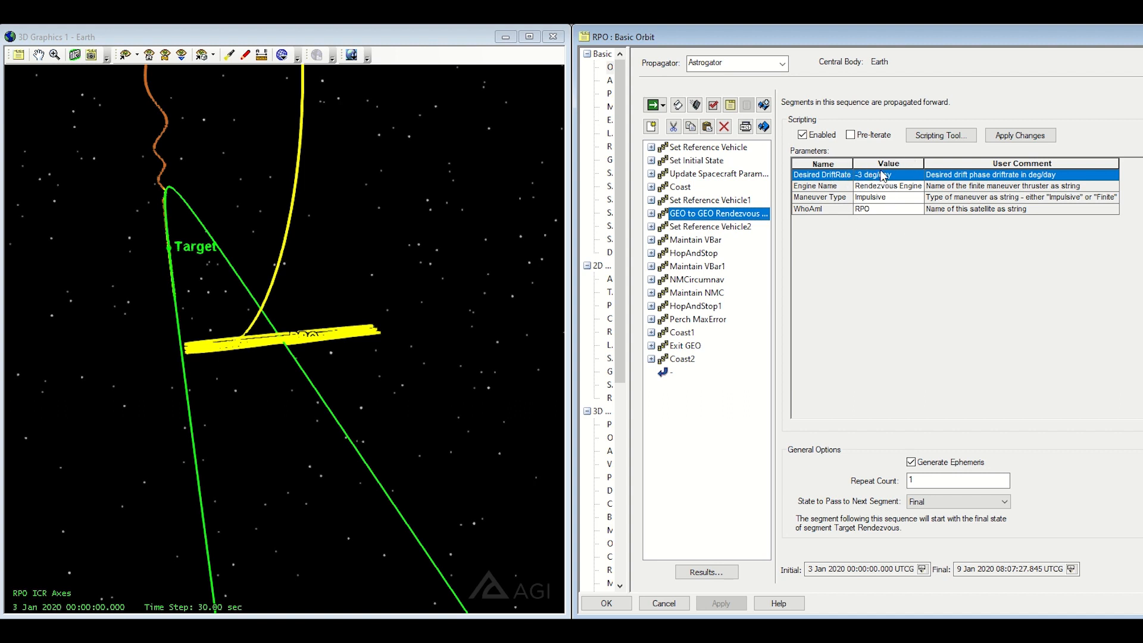
pyautogui.click(822, 185)
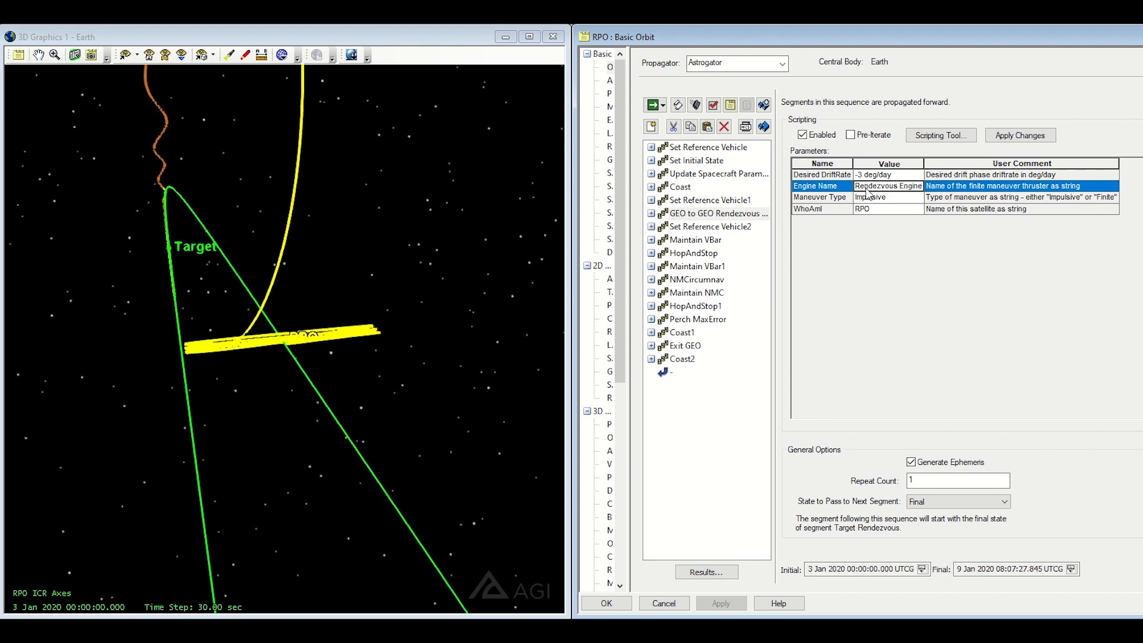
pyautogui.moveTo(1098, 550)
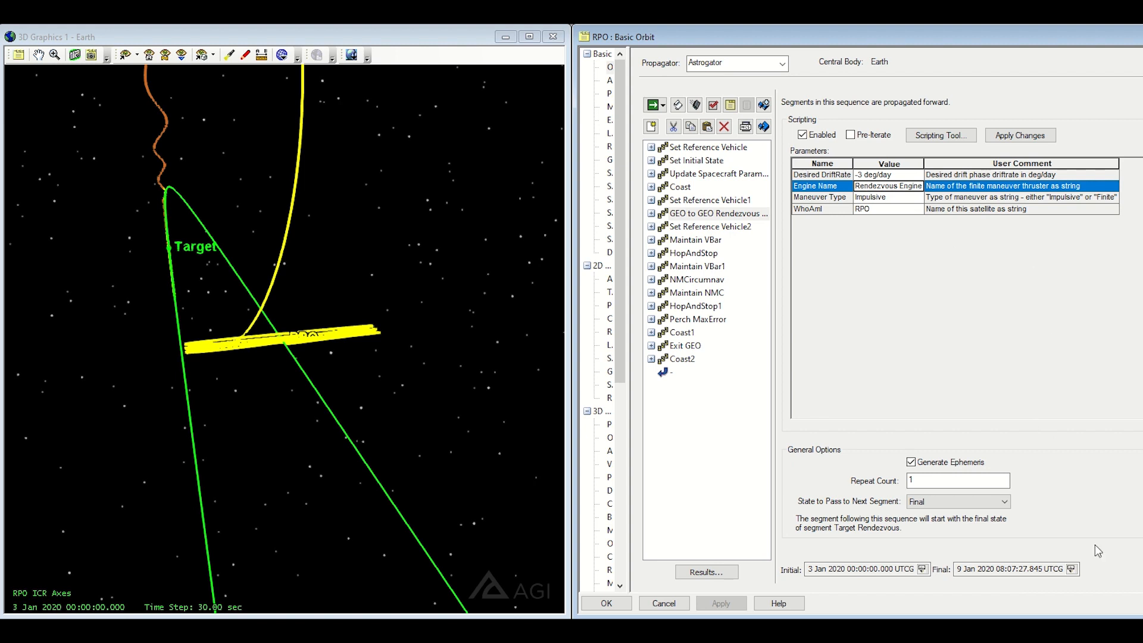
# Animate to the 9 Jan 2020 rendezvous, then view Maintain VBar's 1440 min, 5 m perch.
pyautogui.click(1069, 568)
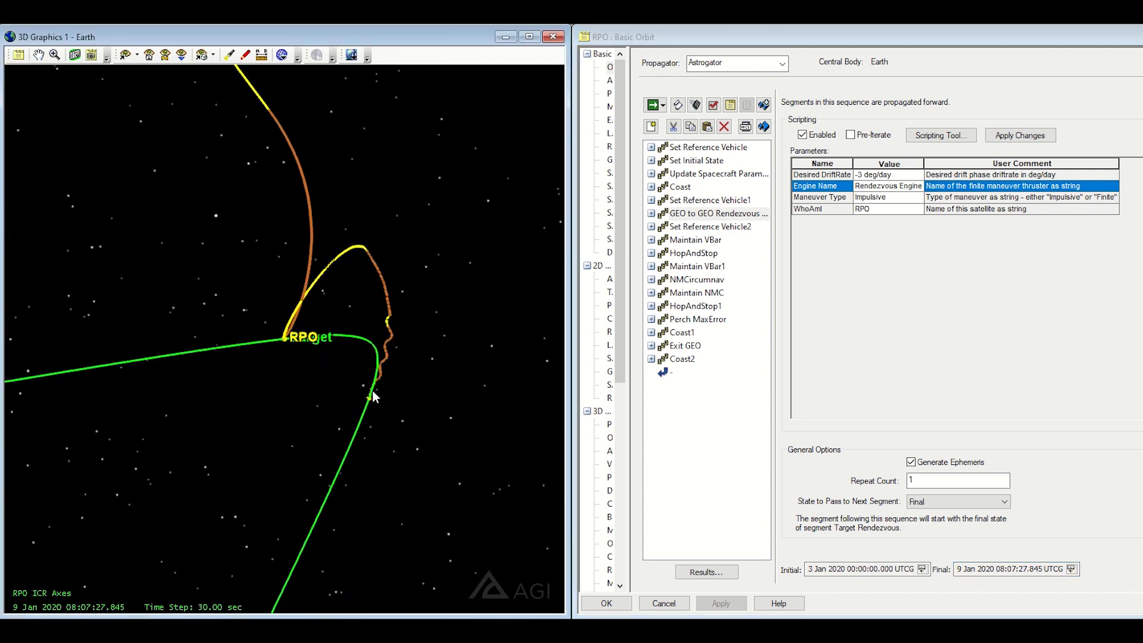
pyautogui.moveTo(384, 407)
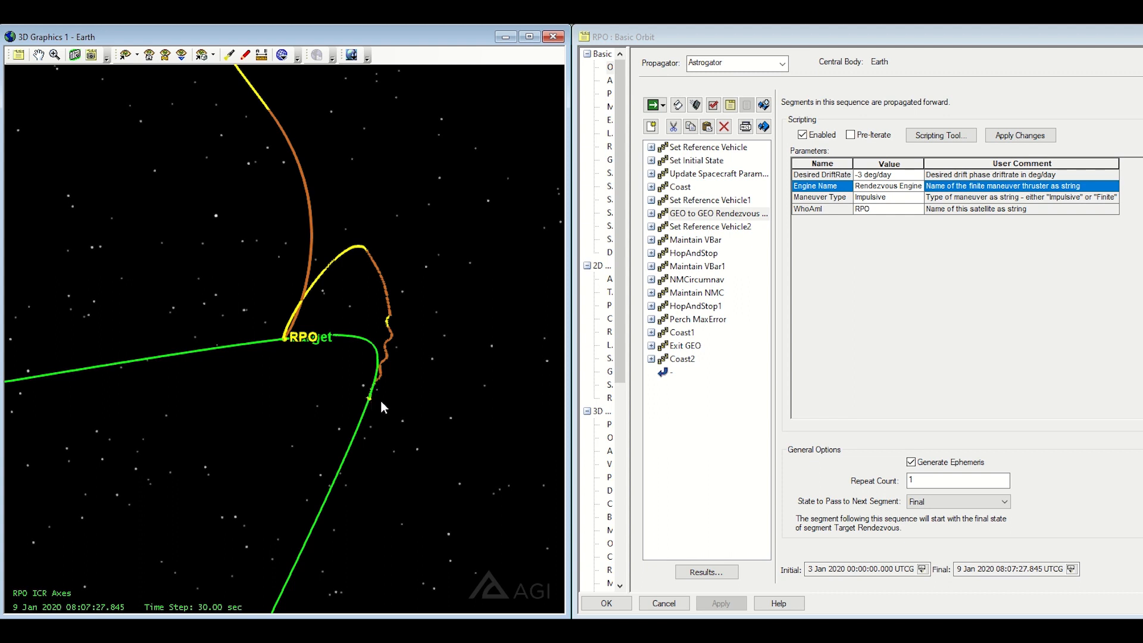
pyautogui.moveTo(370, 263)
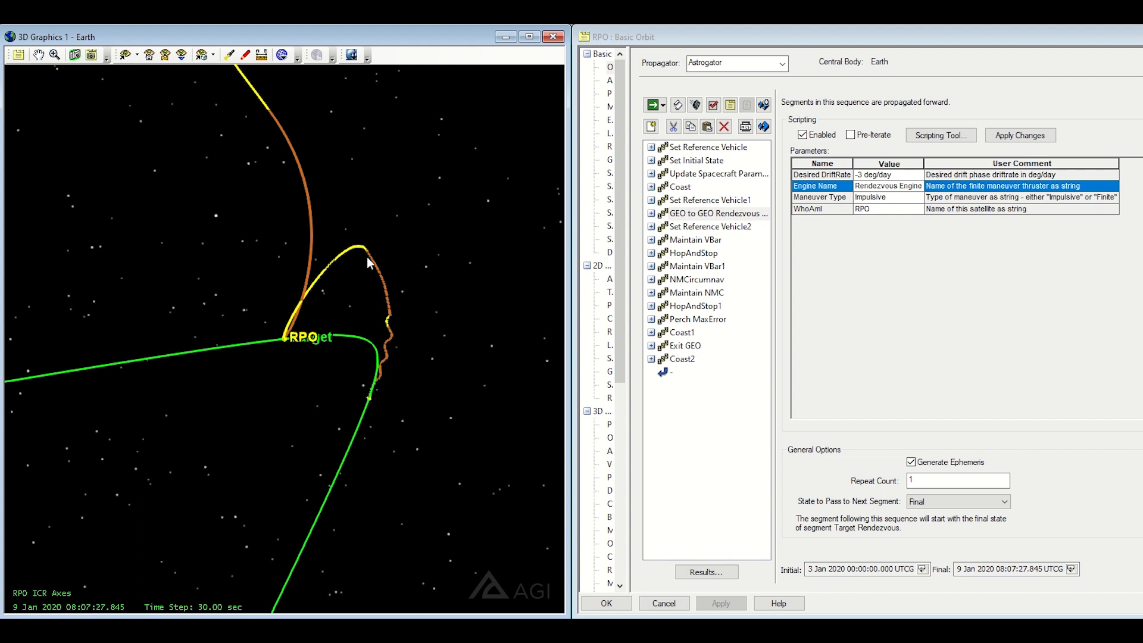
pyautogui.moveTo(277, 328)
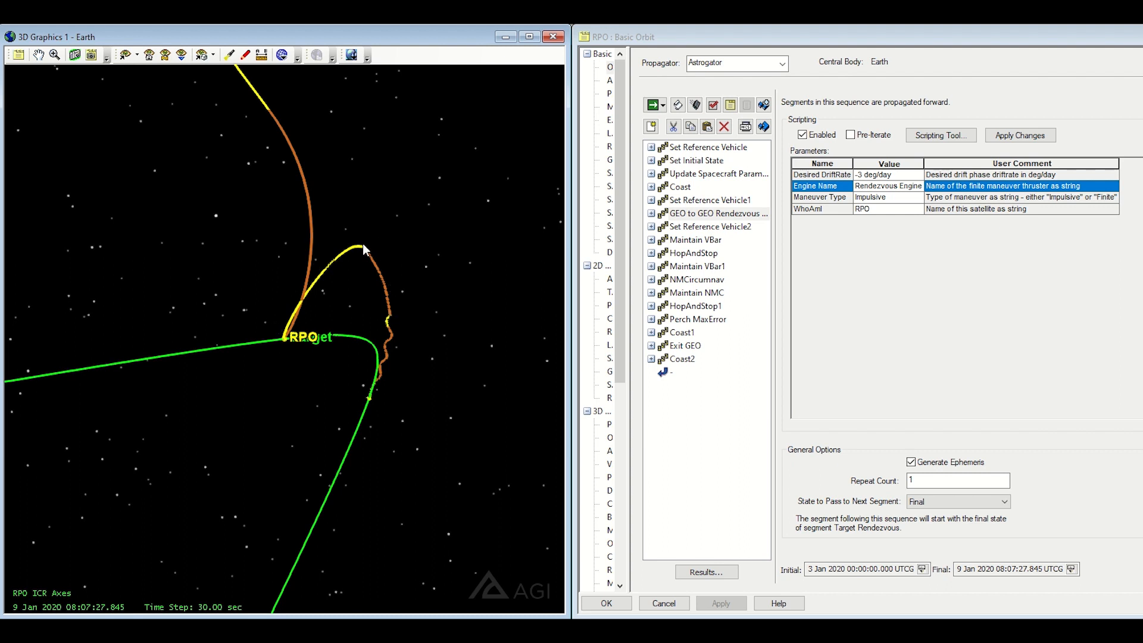
pyautogui.moveTo(286, 347)
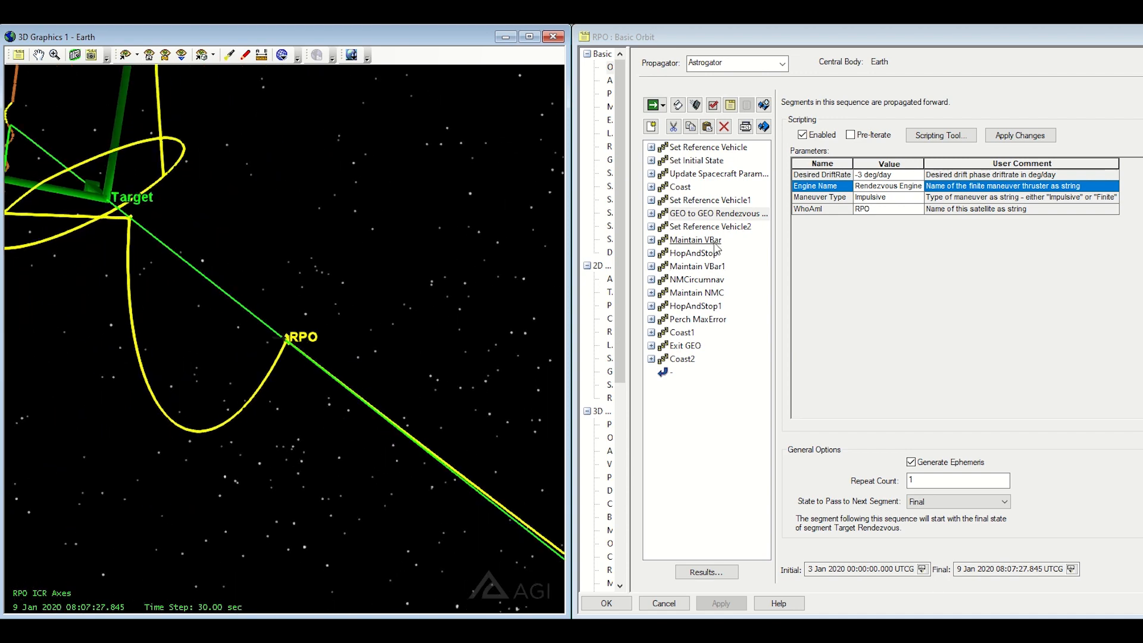
pyautogui.click(695, 240)
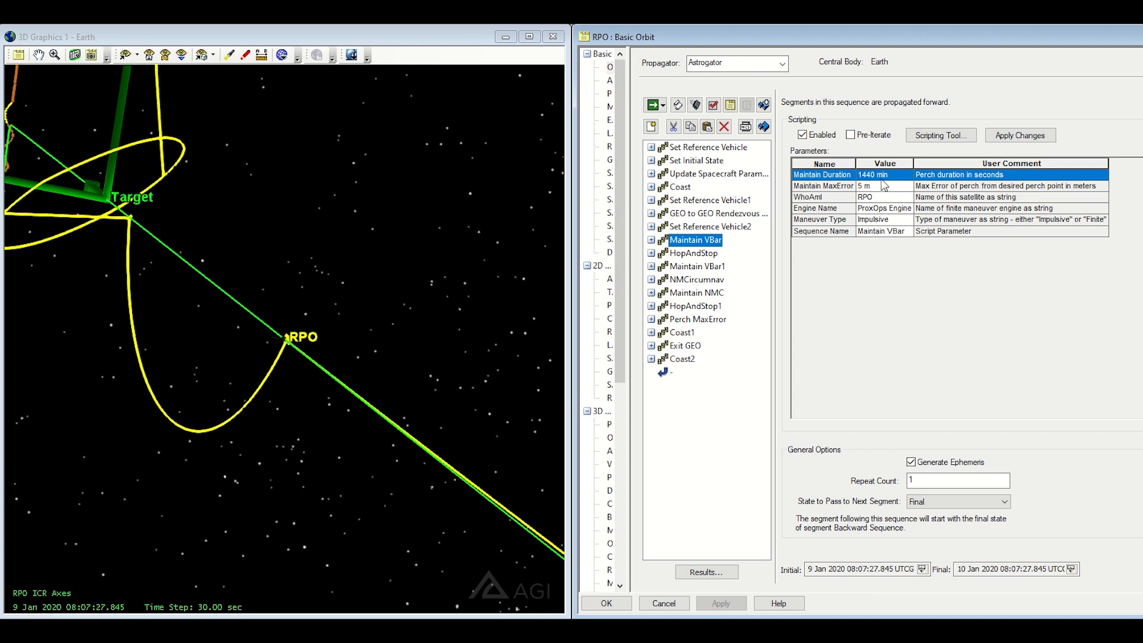
pyautogui.moveTo(877, 191)
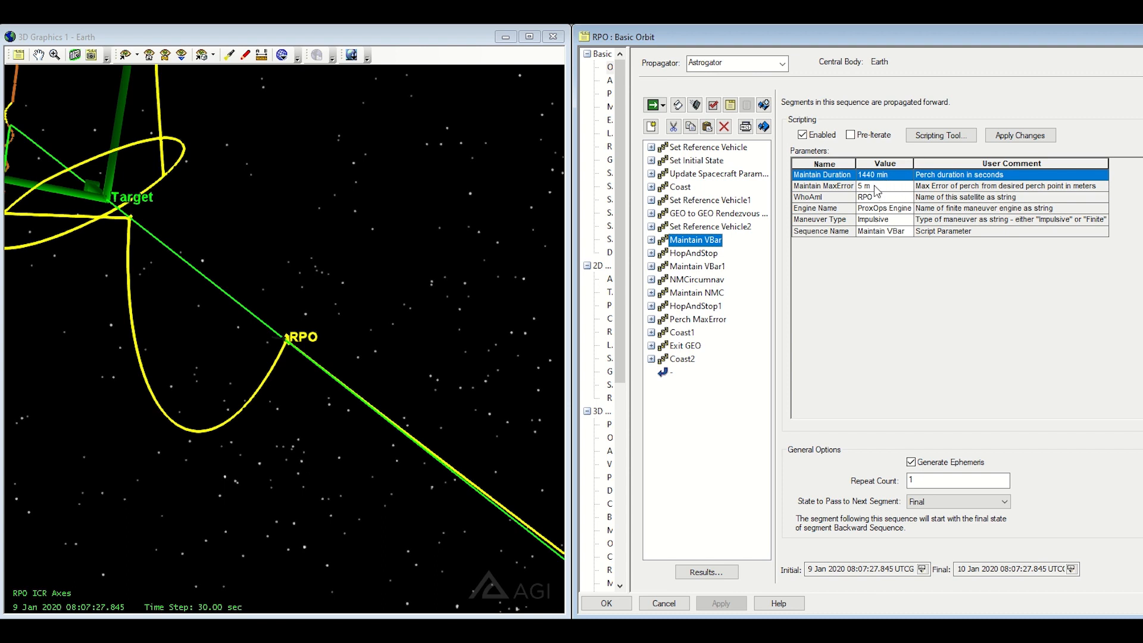
pyautogui.click(823, 185)
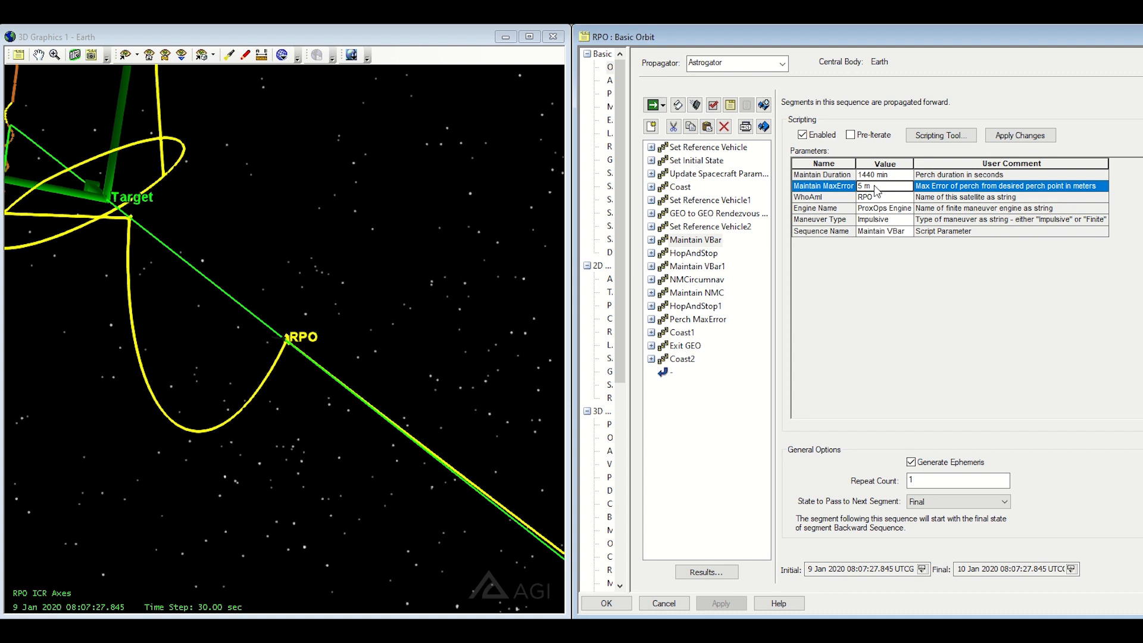
pyautogui.moveTo(850, 195)
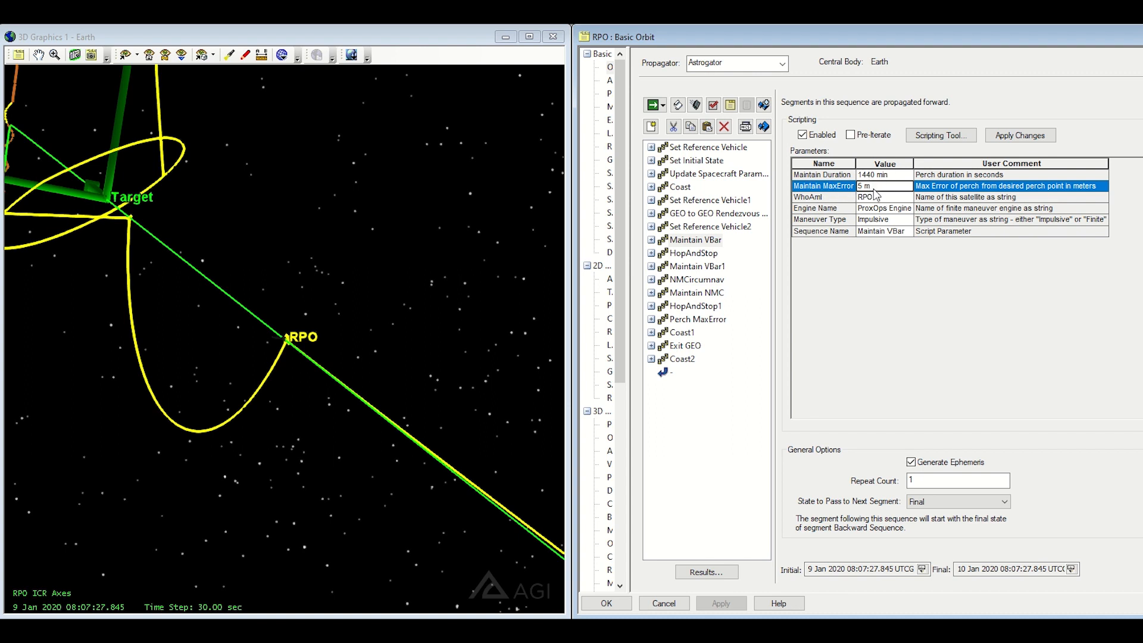
pyautogui.moveTo(907, 198)
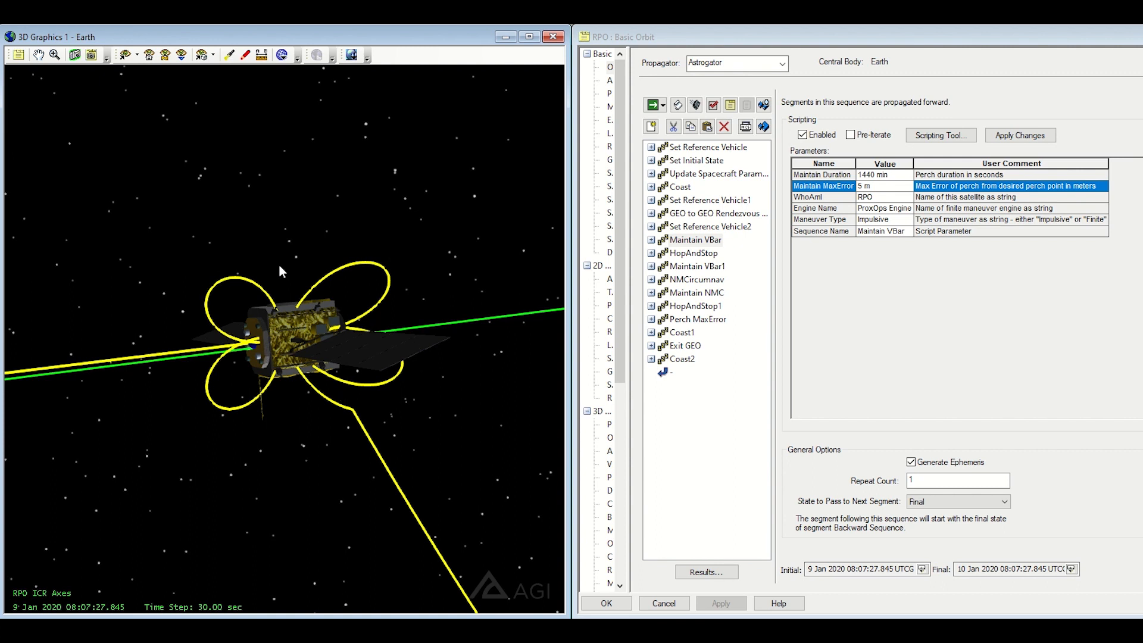
pyautogui.moveTo(343, 352)
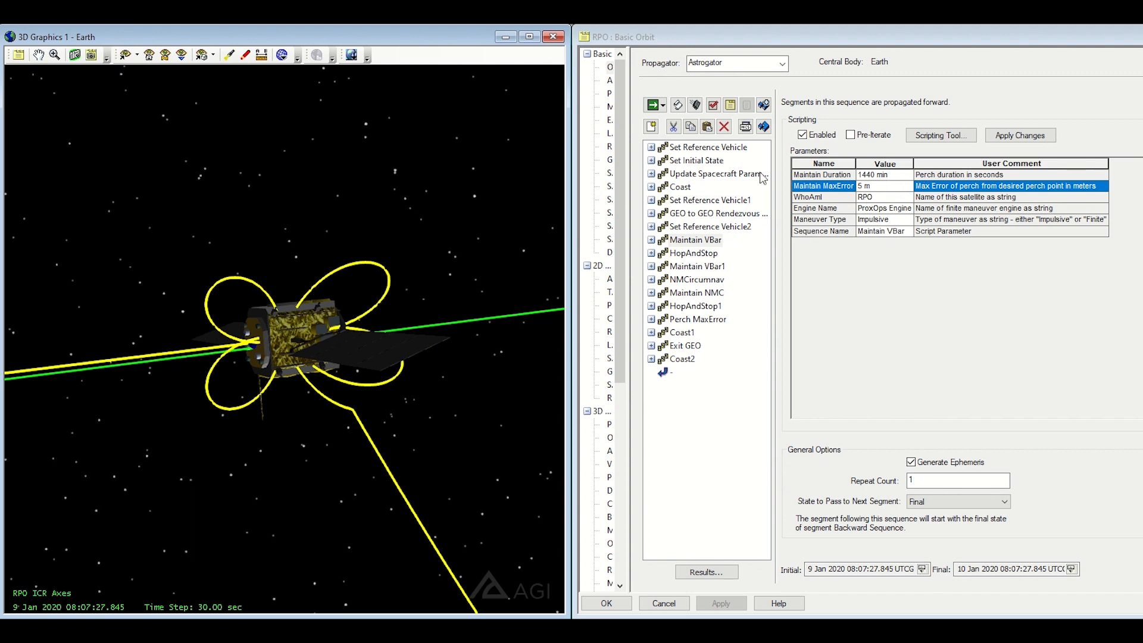
pyautogui.moveTo(286, 285)
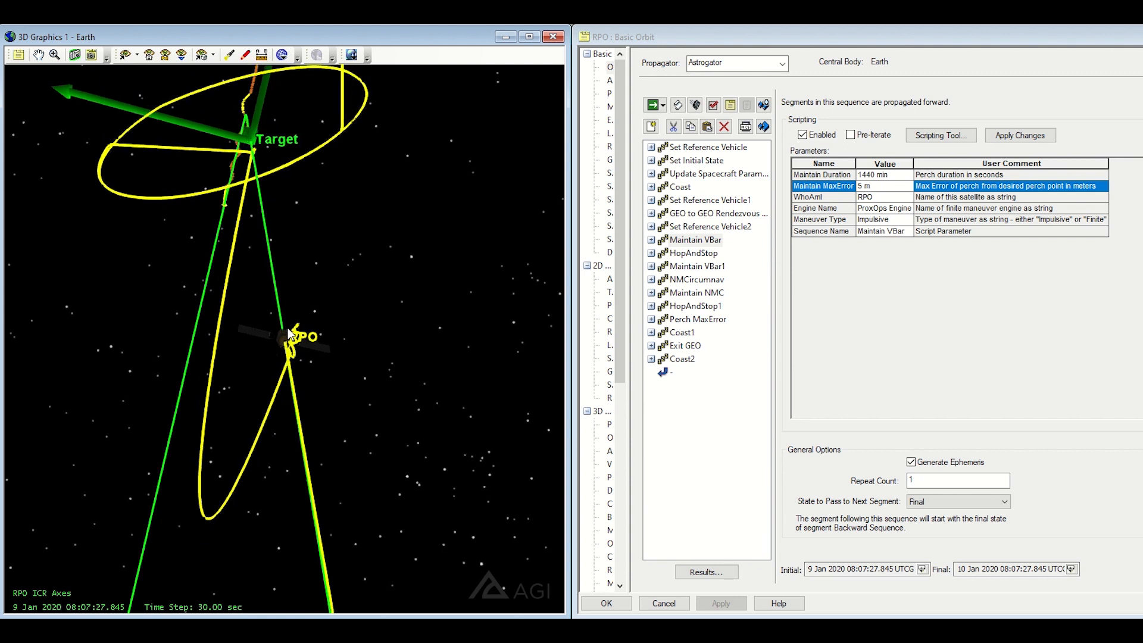
pyautogui.moveTo(328, 340)
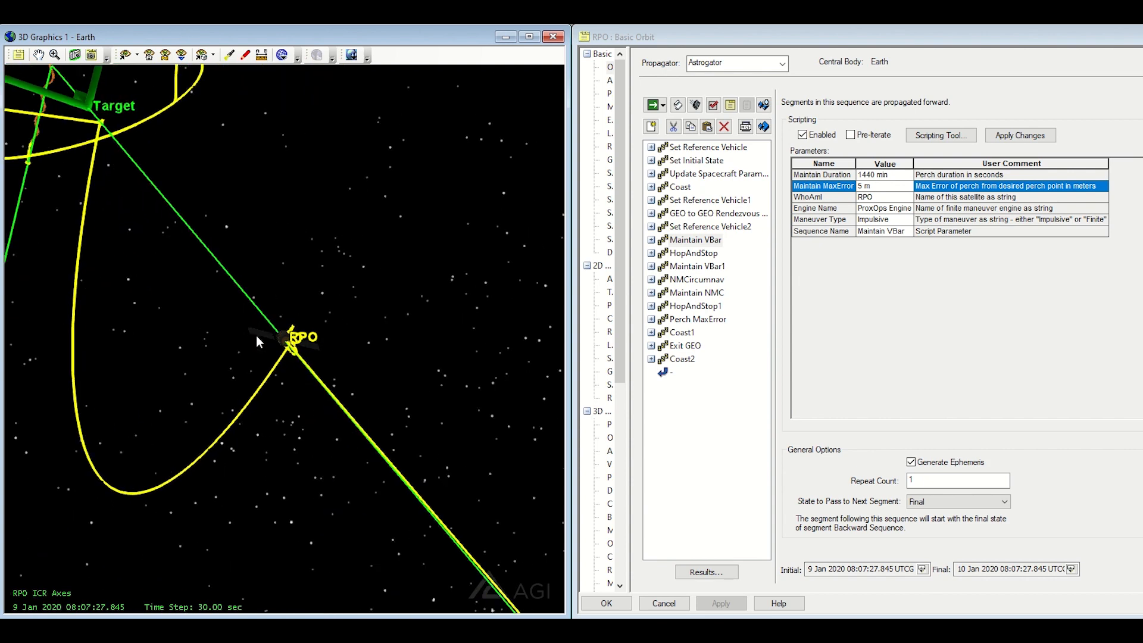
pyautogui.moveTo(518, 262)
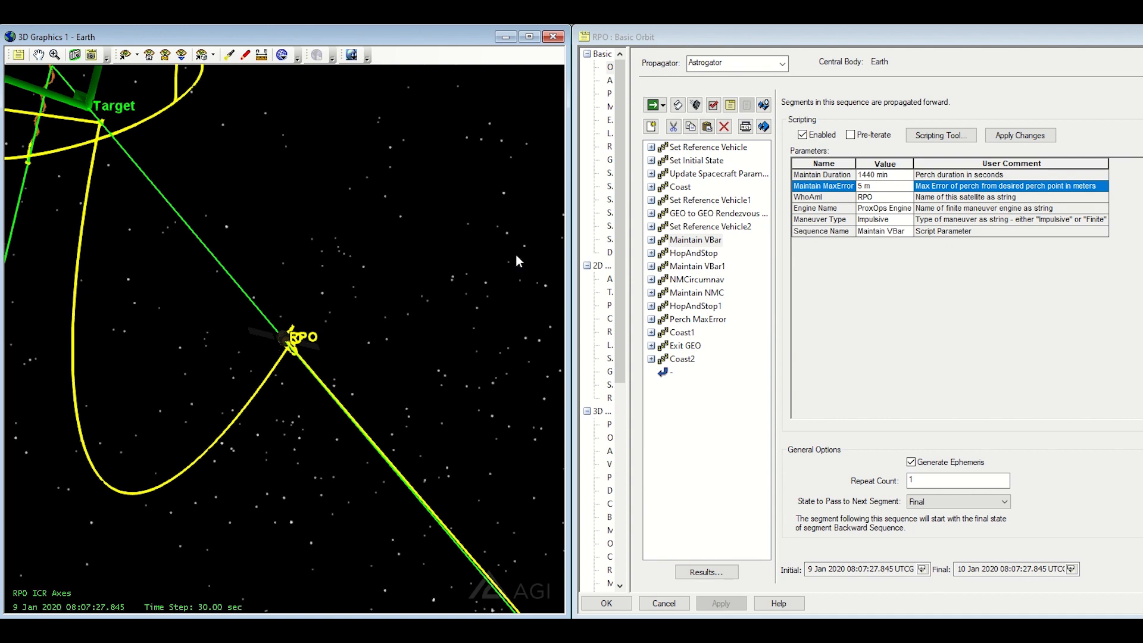
# Review HopAndStop's -300 m in-track hop and Maintain VBar1, then expand HopAndStop.
pyautogui.click(693, 252)
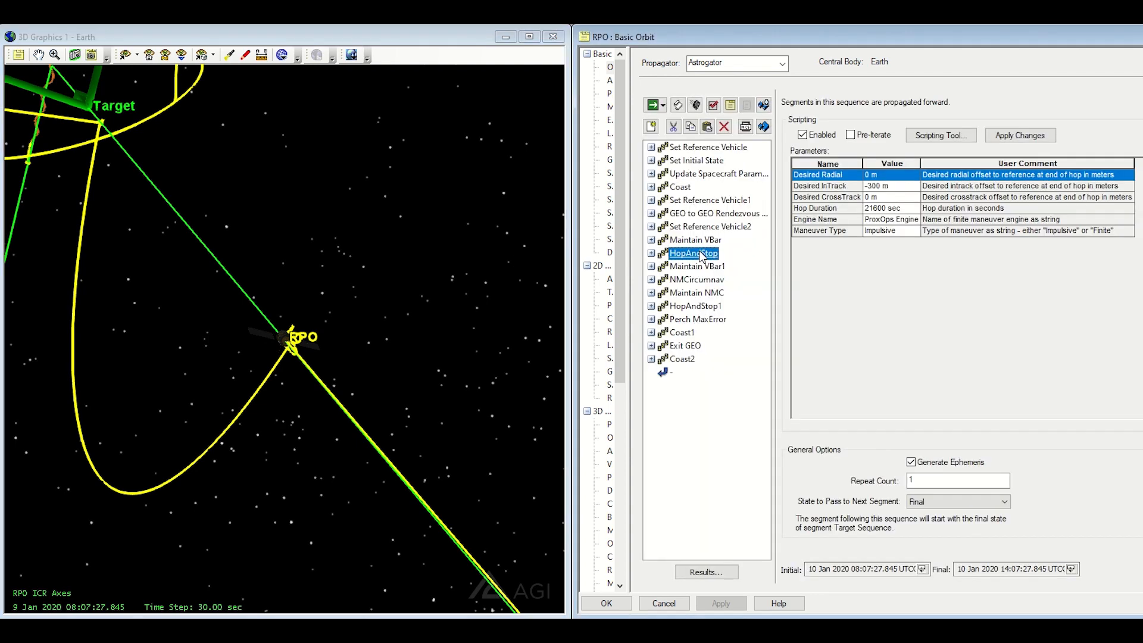
pyautogui.moveTo(288, 348)
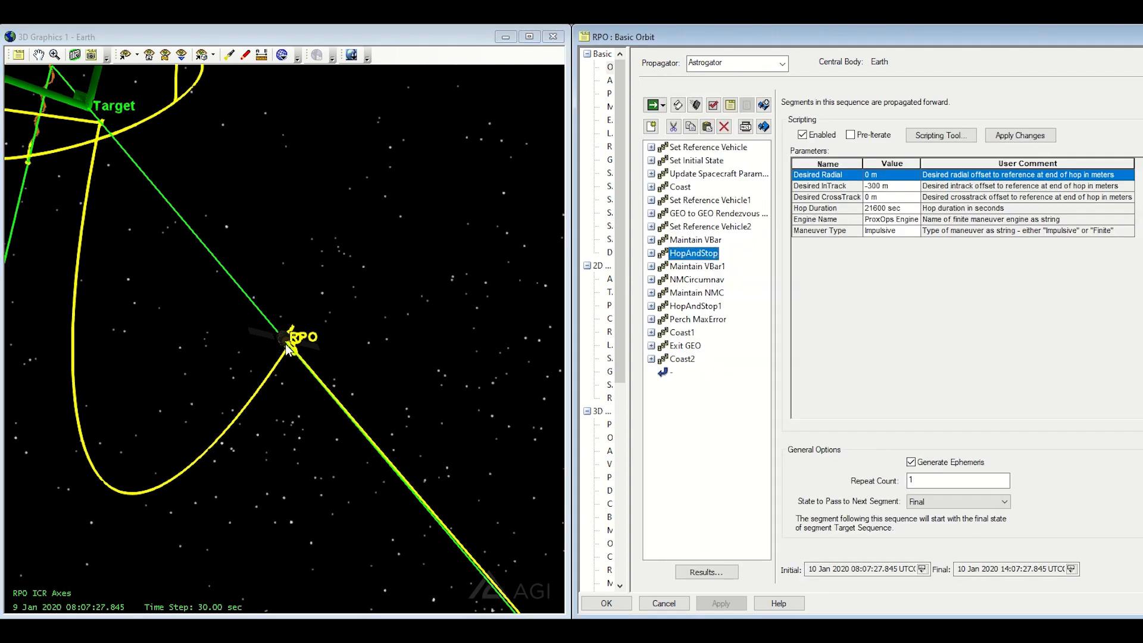
pyautogui.moveTo(102, 135)
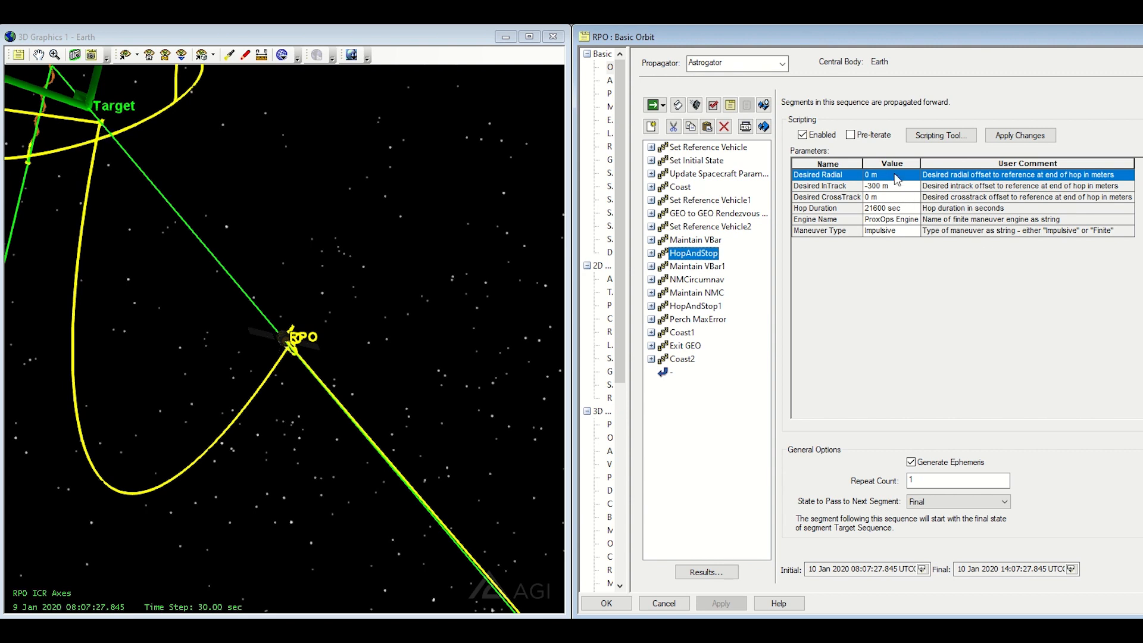
pyautogui.moveTo(880, 210)
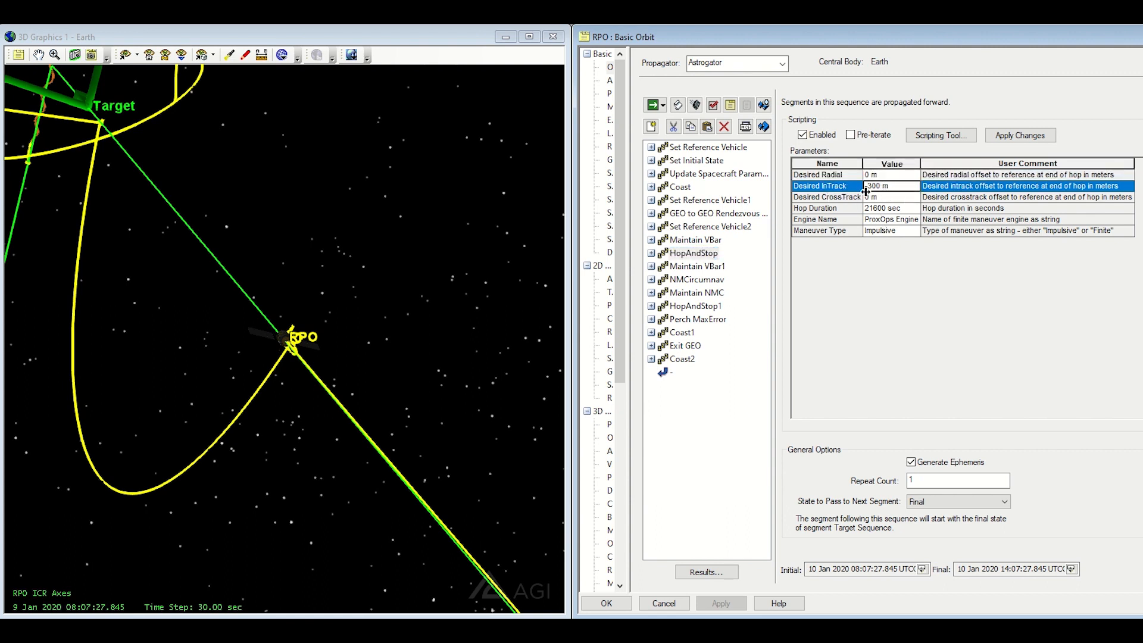
pyautogui.write('-300')
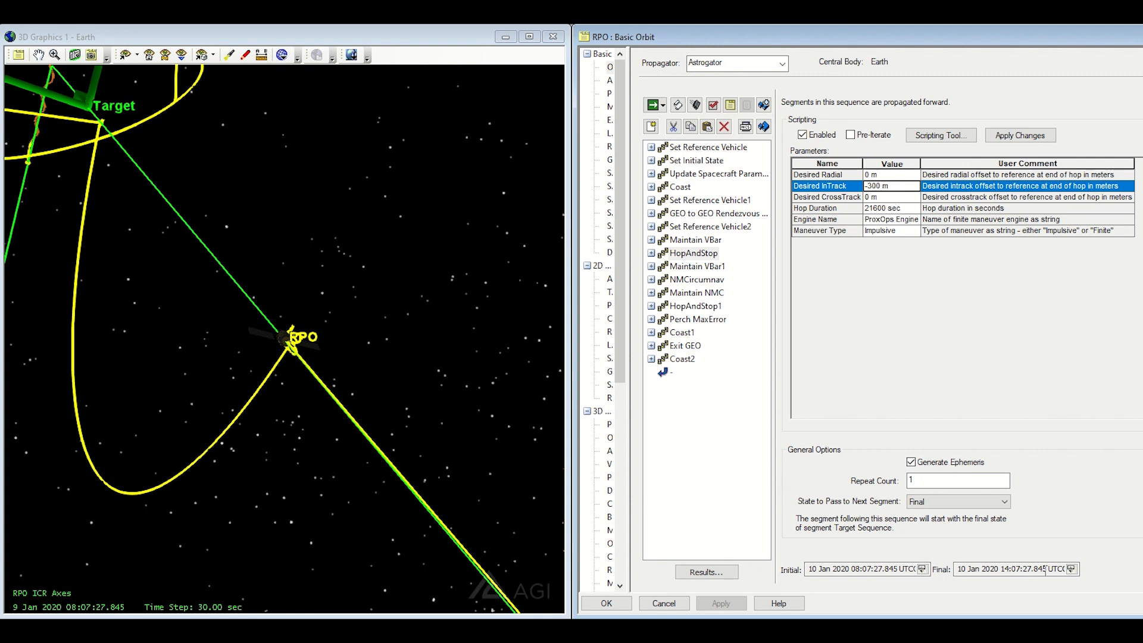
pyautogui.moveTo(1083, 583)
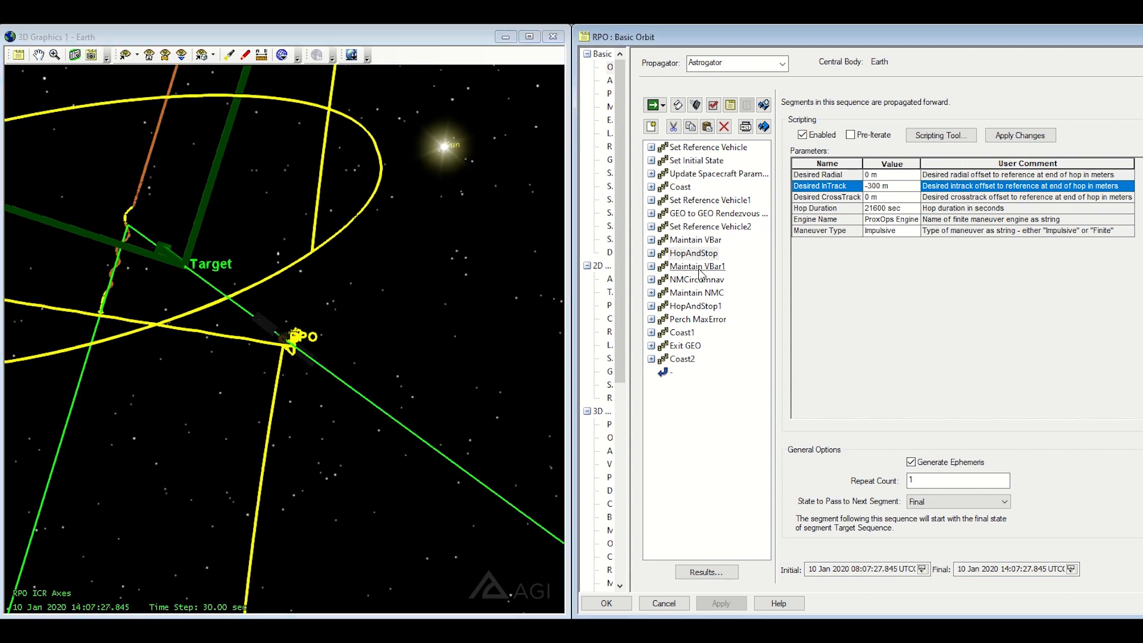
pyautogui.click(698, 266)
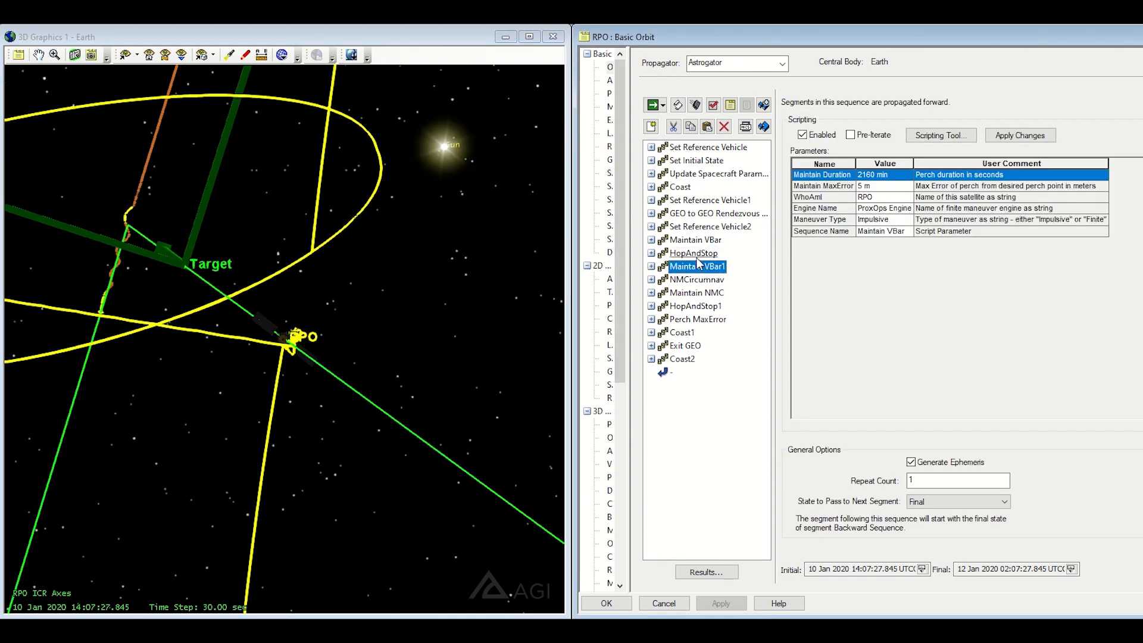
pyautogui.click(696, 253)
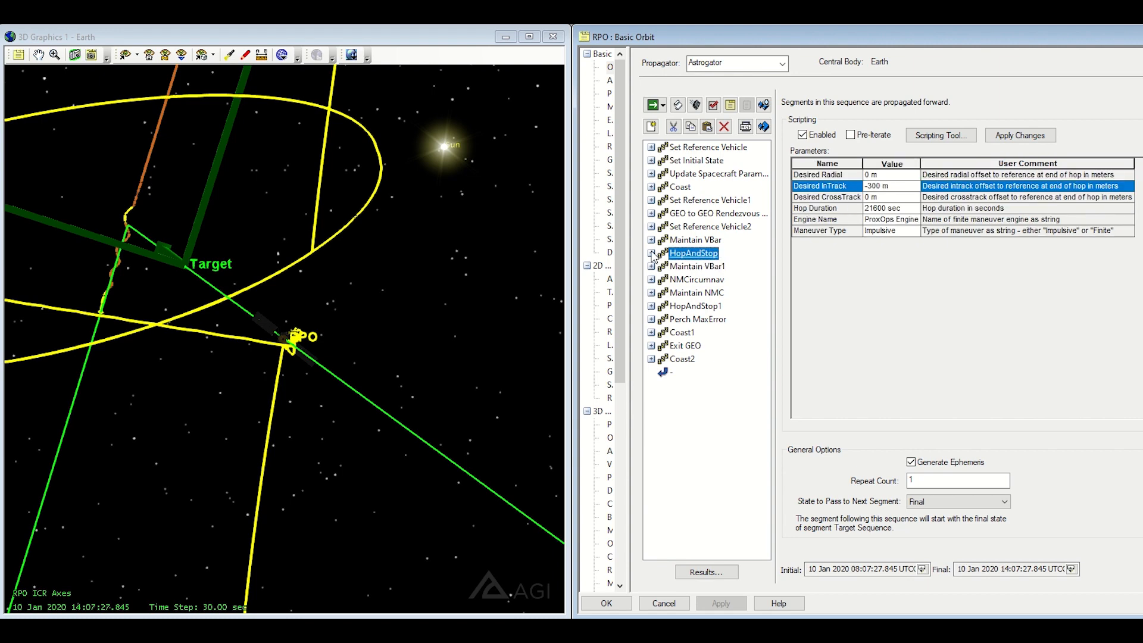
pyautogui.click(651, 253)
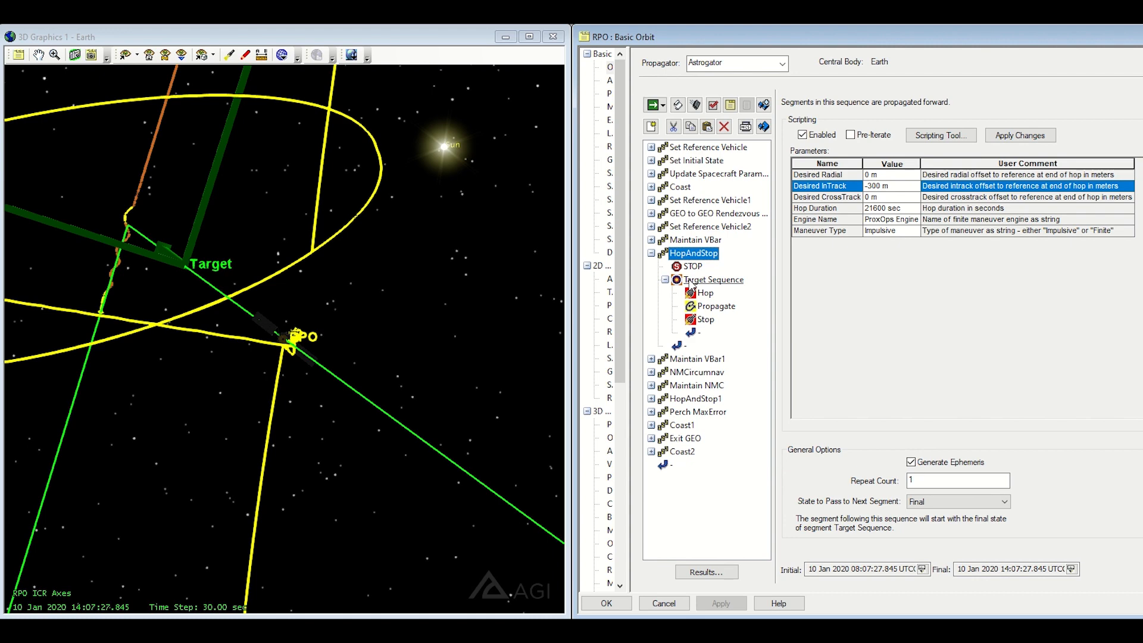
pyautogui.moveTo(852, 183)
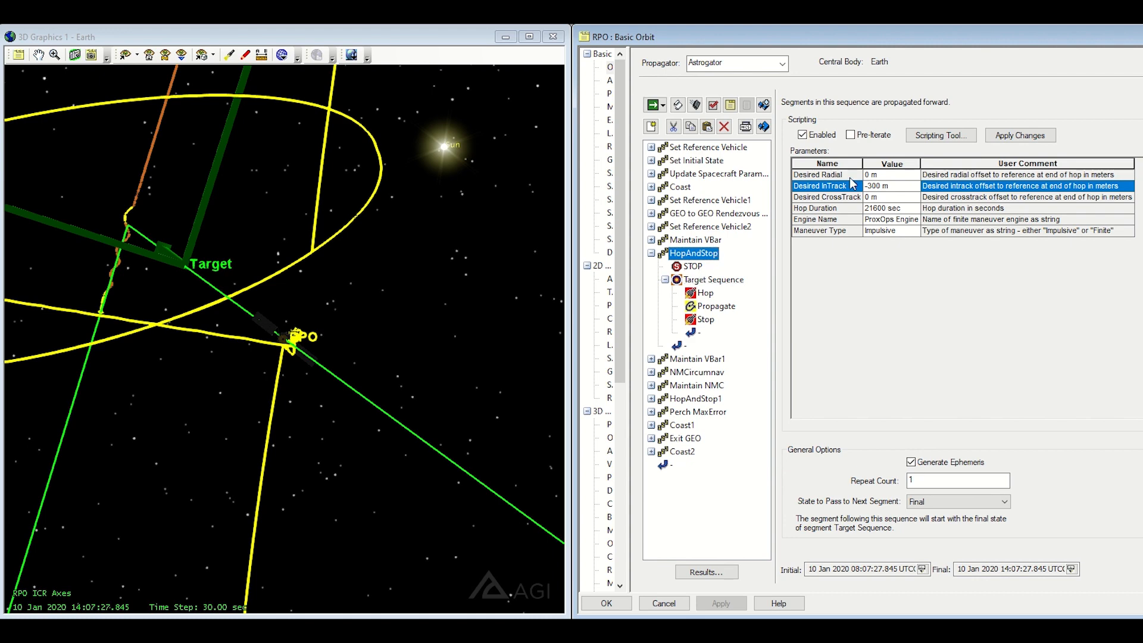
# Inspect the Target Sequence's converged differential corrector profiles, then fold HopAndStop.
pyautogui.click(714, 279)
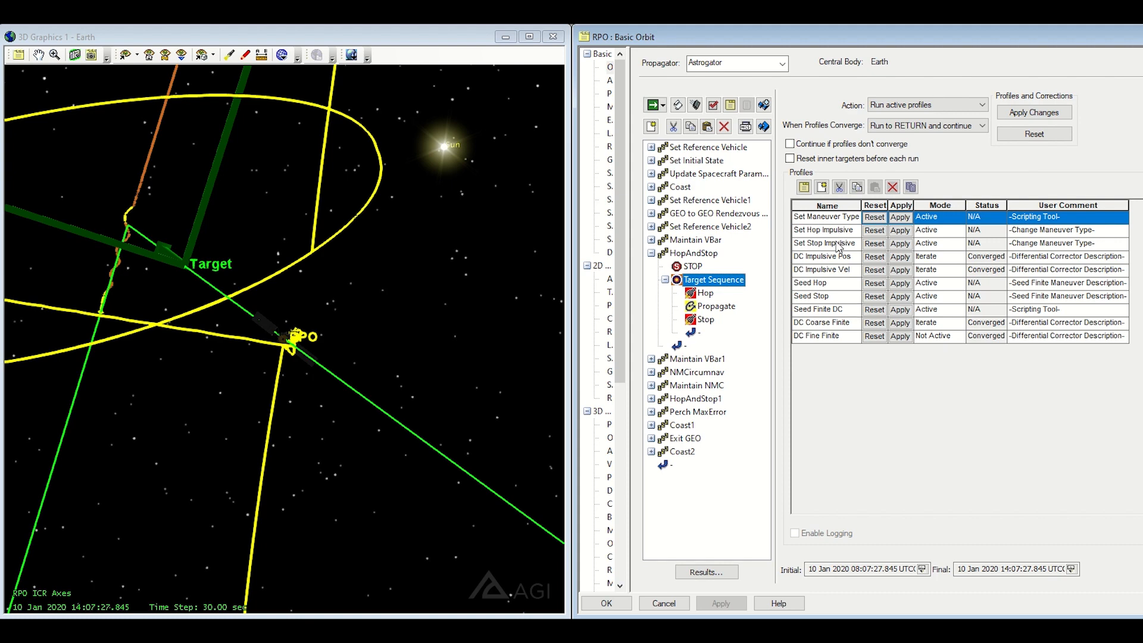
pyautogui.moveTo(822, 236)
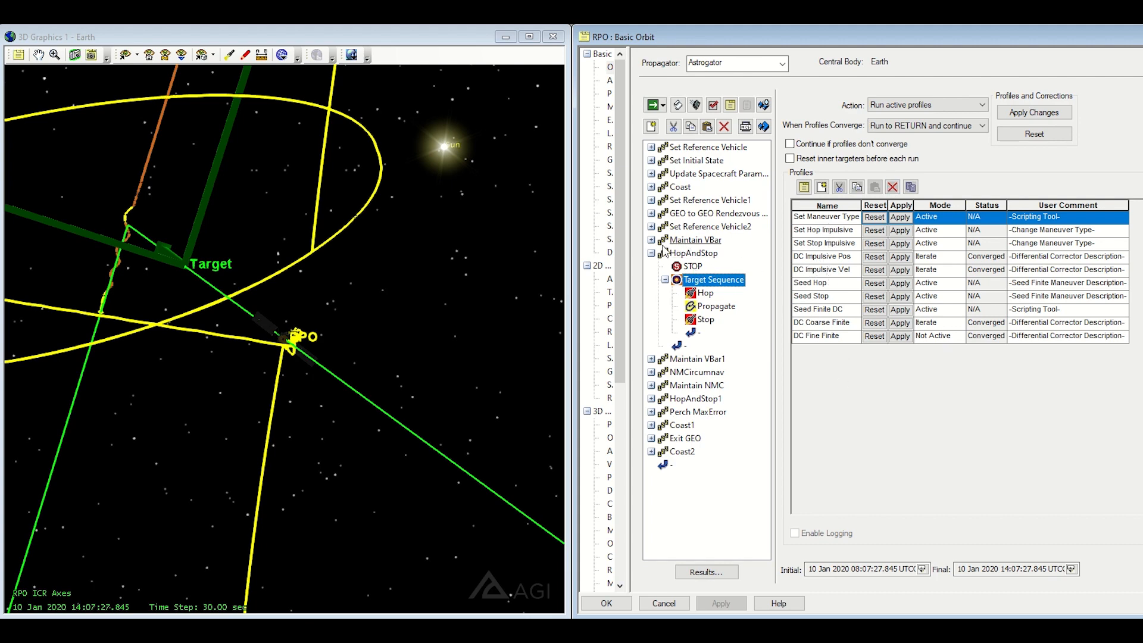
pyautogui.moveTo(692, 253)
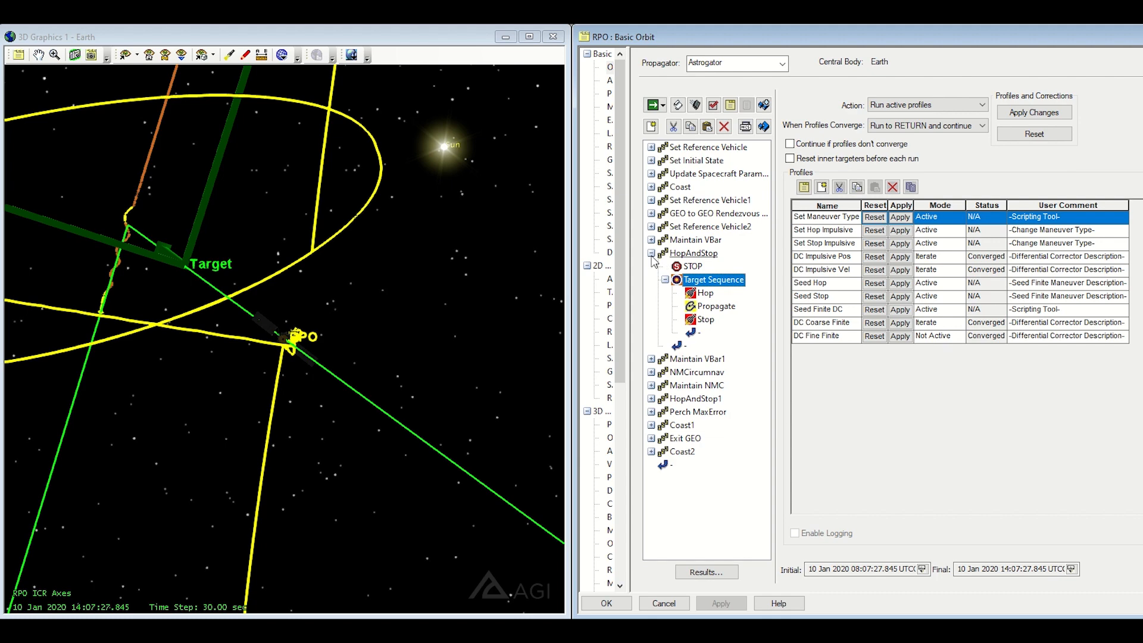
pyautogui.click(694, 253)
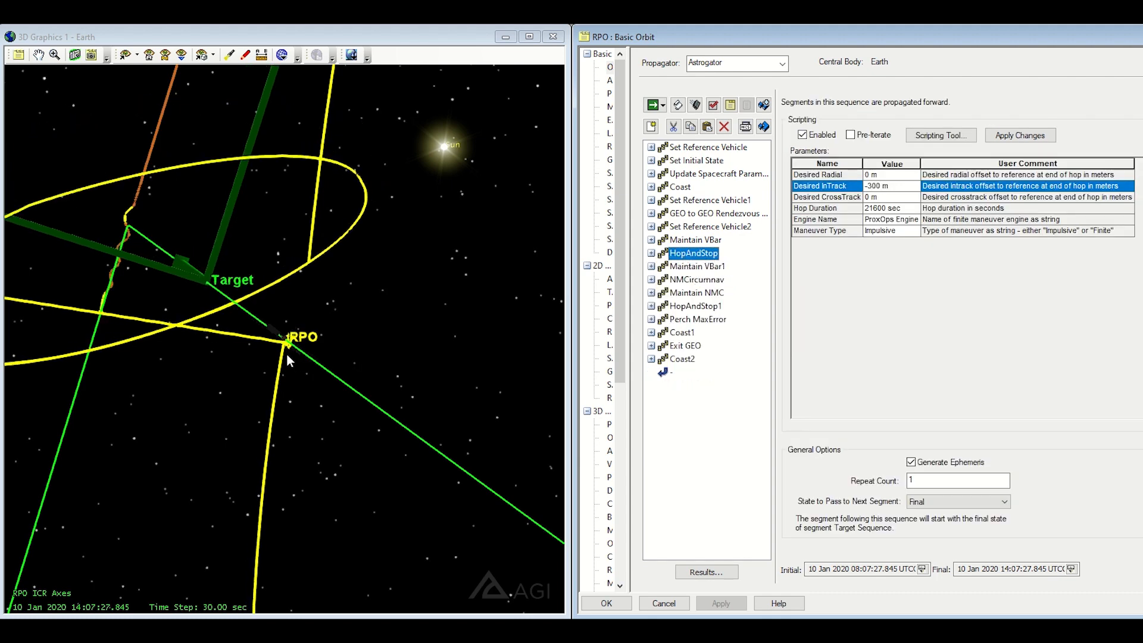
# Review Maintain NMC and NMCircumnav (150 m semi-minor axis, -80 deg phase), then jump to circumnavigation start.
pyautogui.click(697, 293)
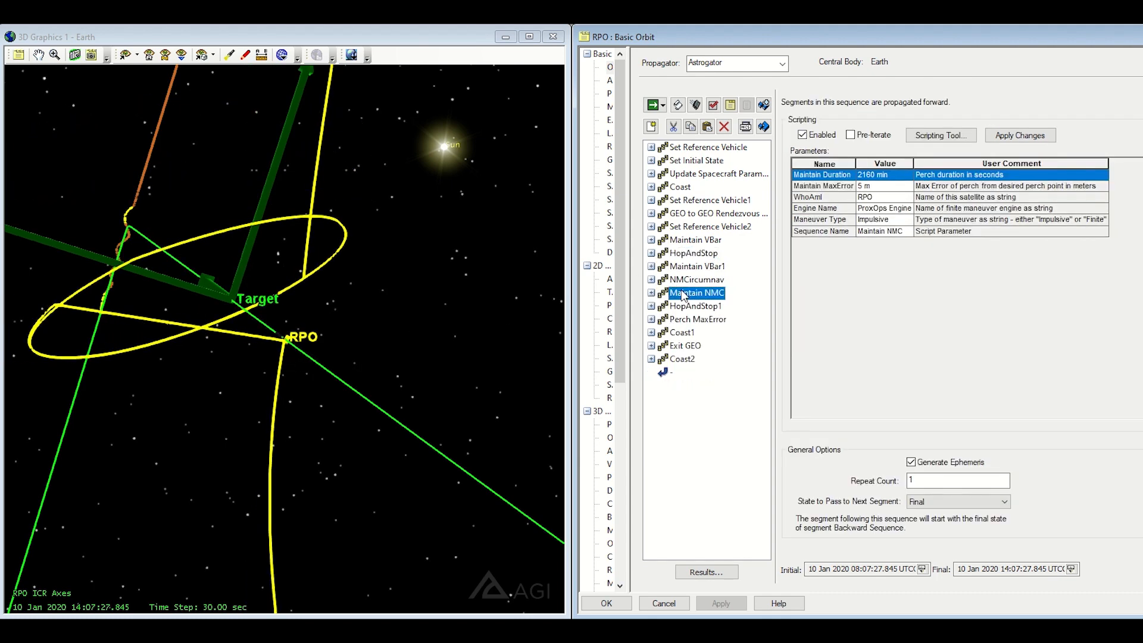
pyautogui.click(695, 279)
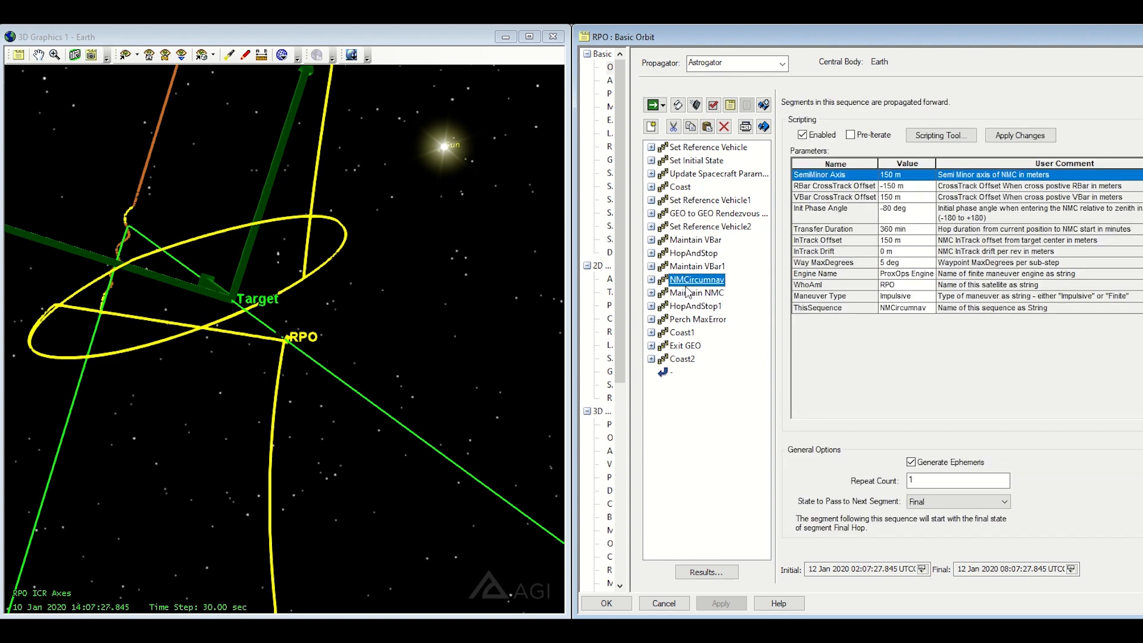
pyautogui.moveTo(679, 292)
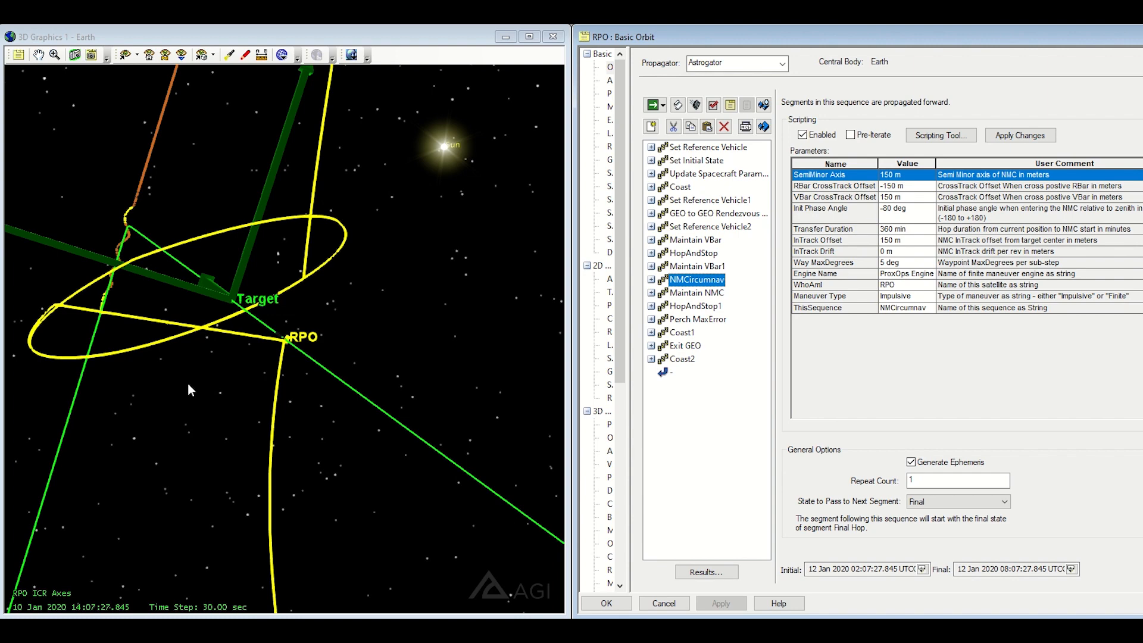
pyautogui.moveTo(201, 339)
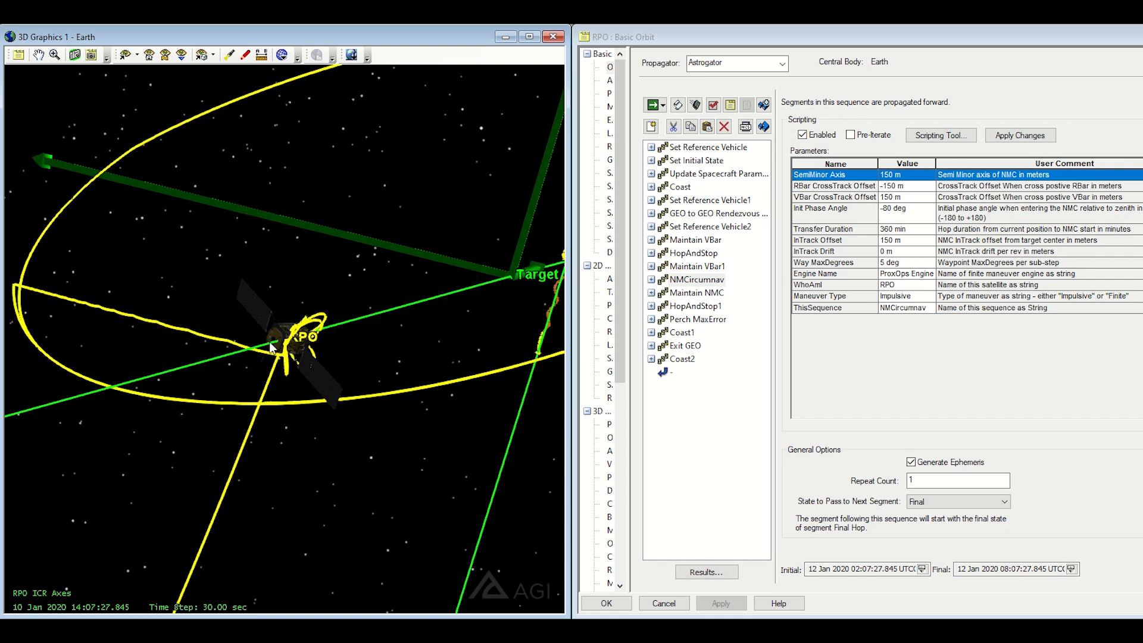
pyautogui.moveTo(175, 337)
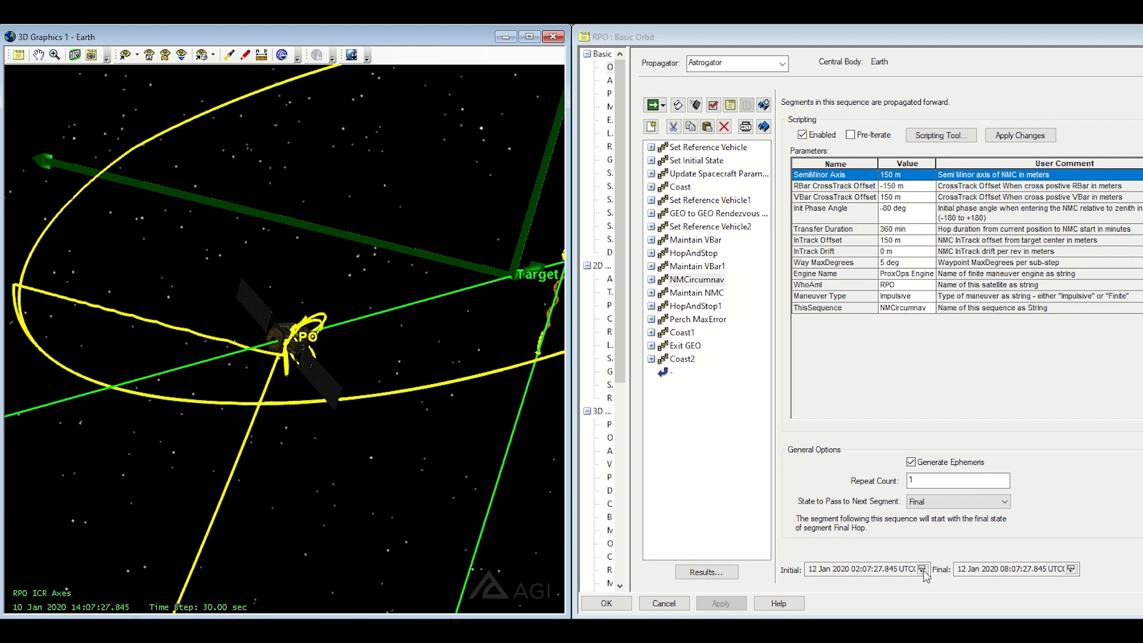
pyautogui.click(924, 569)
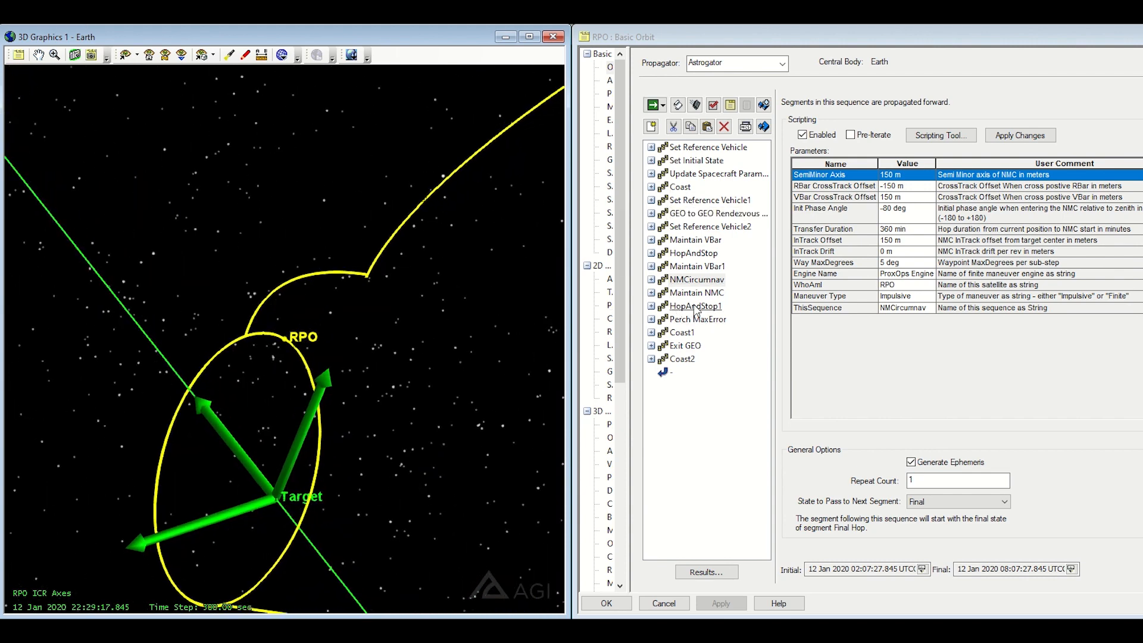
# Inspect HopAndStop1's 500 m radial hop, advance the scene past it, then select Perch MaxError.
pyautogui.click(697, 292)
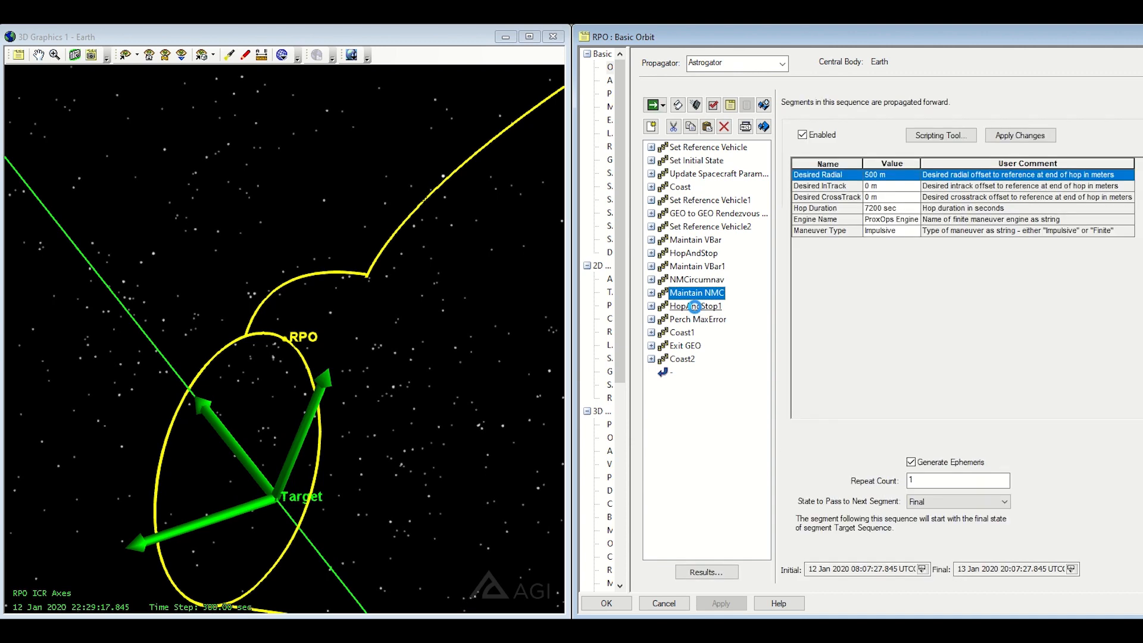
pyautogui.click(695, 306)
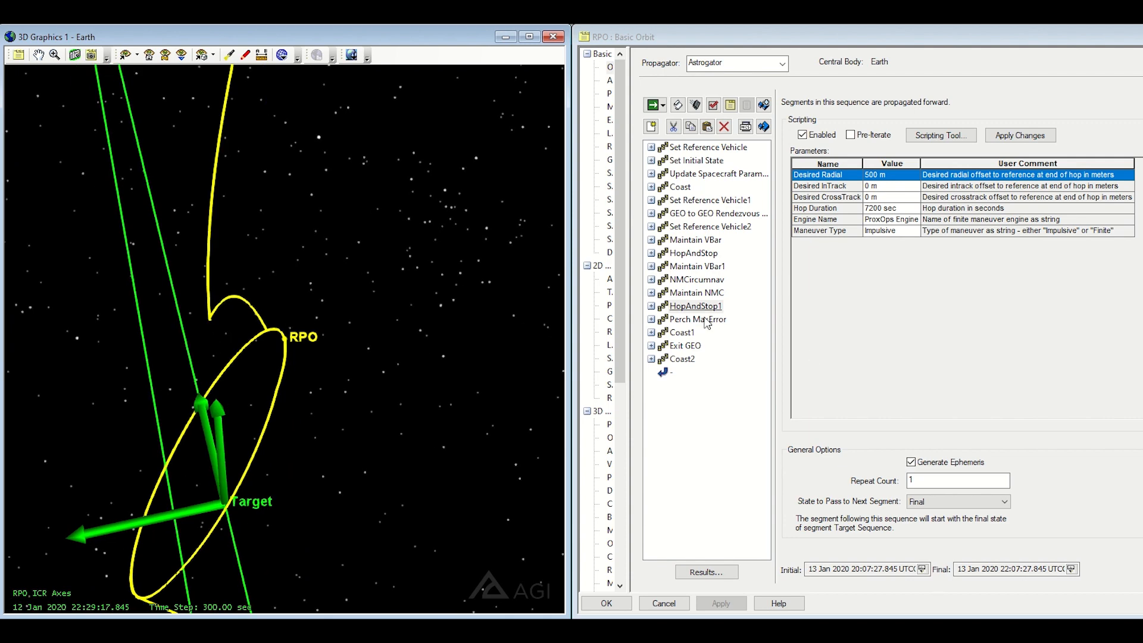
pyautogui.doubleClick(693, 306)
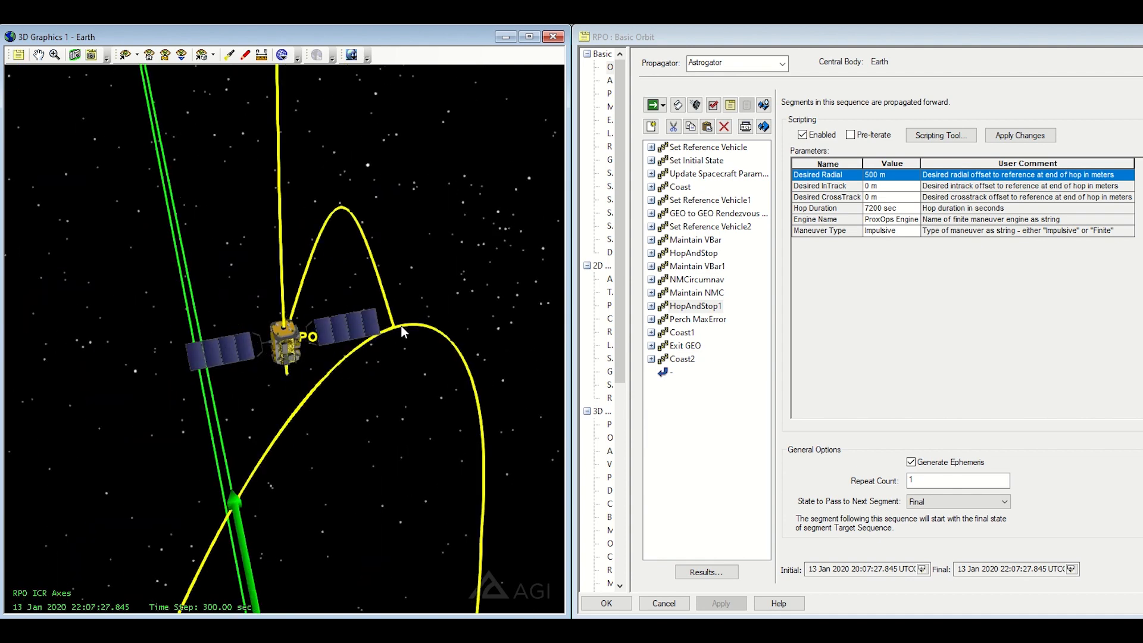
pyautogui.moveTo(400, 348)
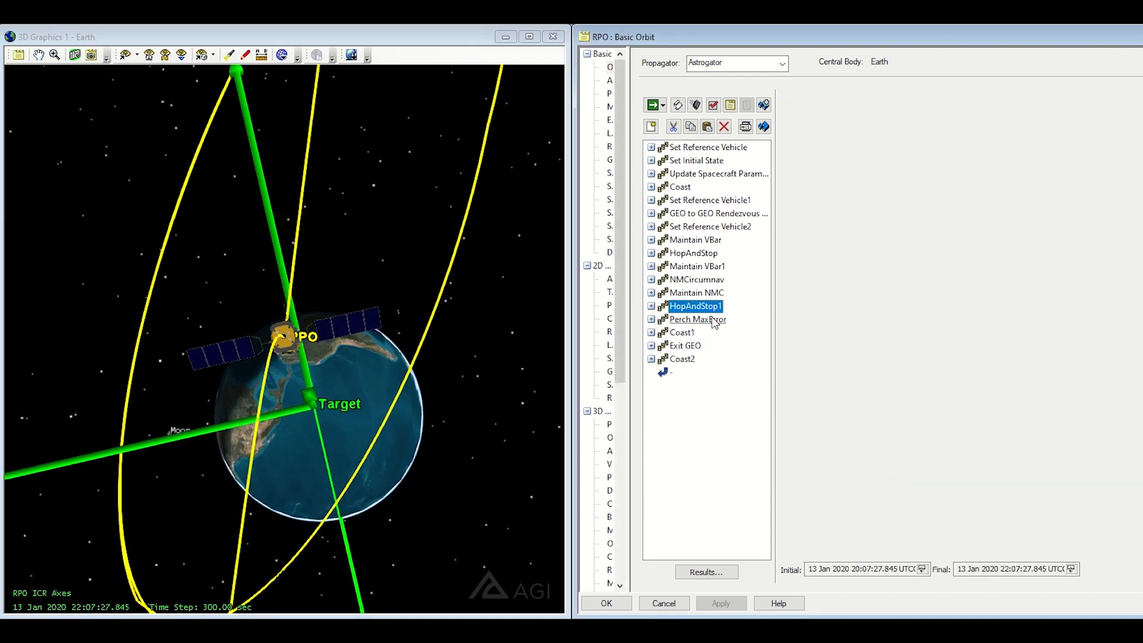
pyautogui.click(696, 319)
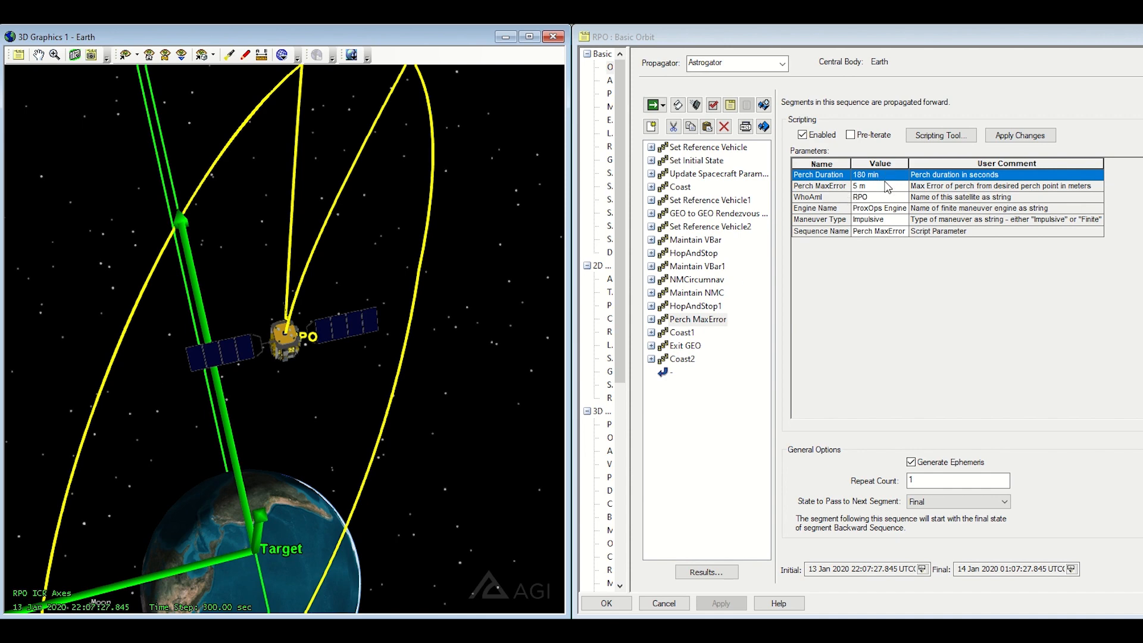
pyautogui.moveTo(883, 190)
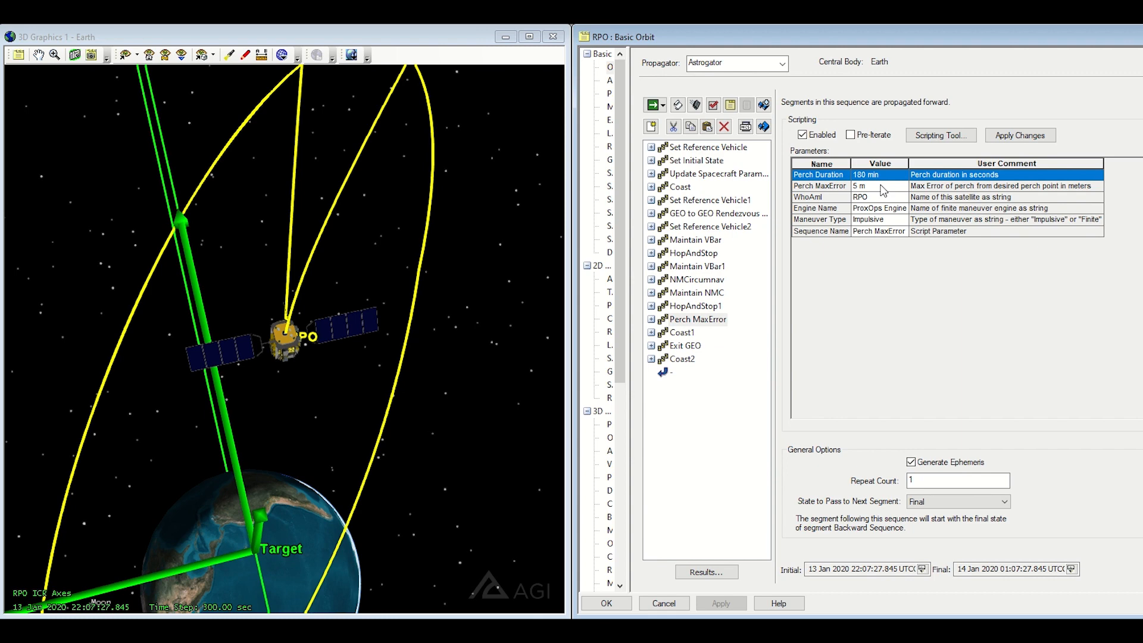
# Check the 5 m perch max error, then show Coast1's 86400-second coast.
pyautogui.click(818, 185)
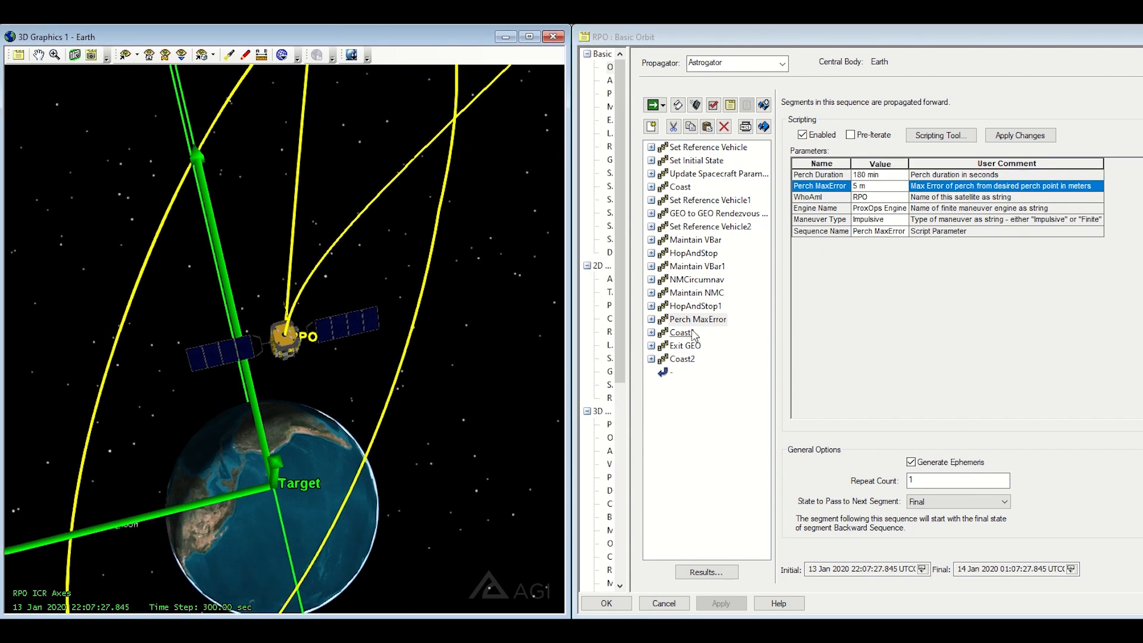
pyautogui.click(682, 333)
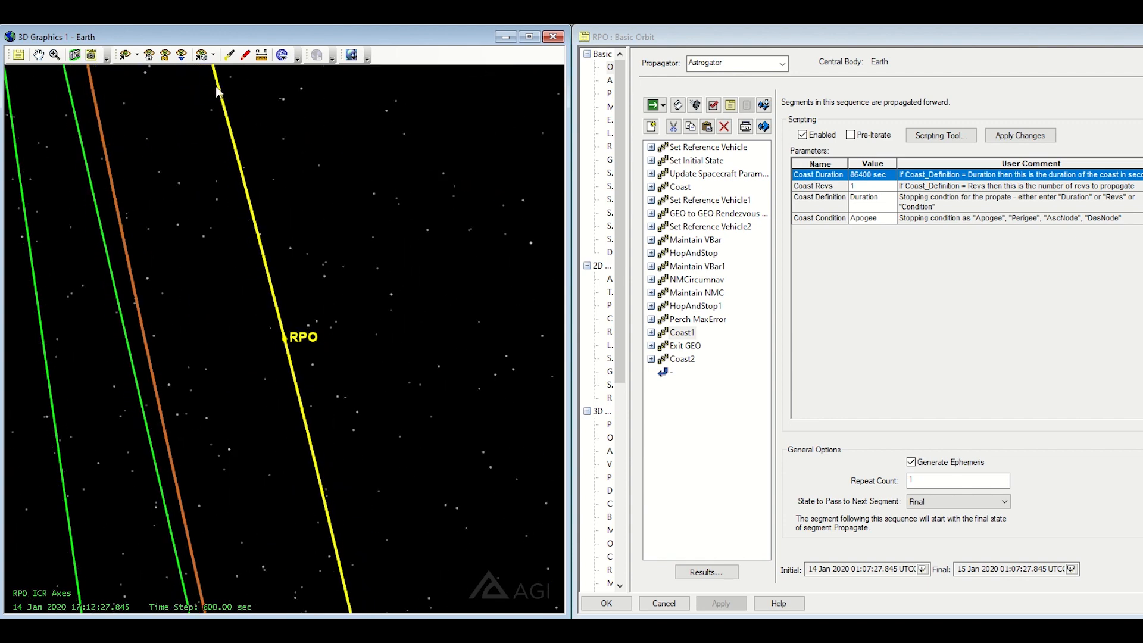
# Show Exit GEO's -3 deg/day drift and rotate the 3D view around RPO's departure.
pyautogui.click(682, 345)
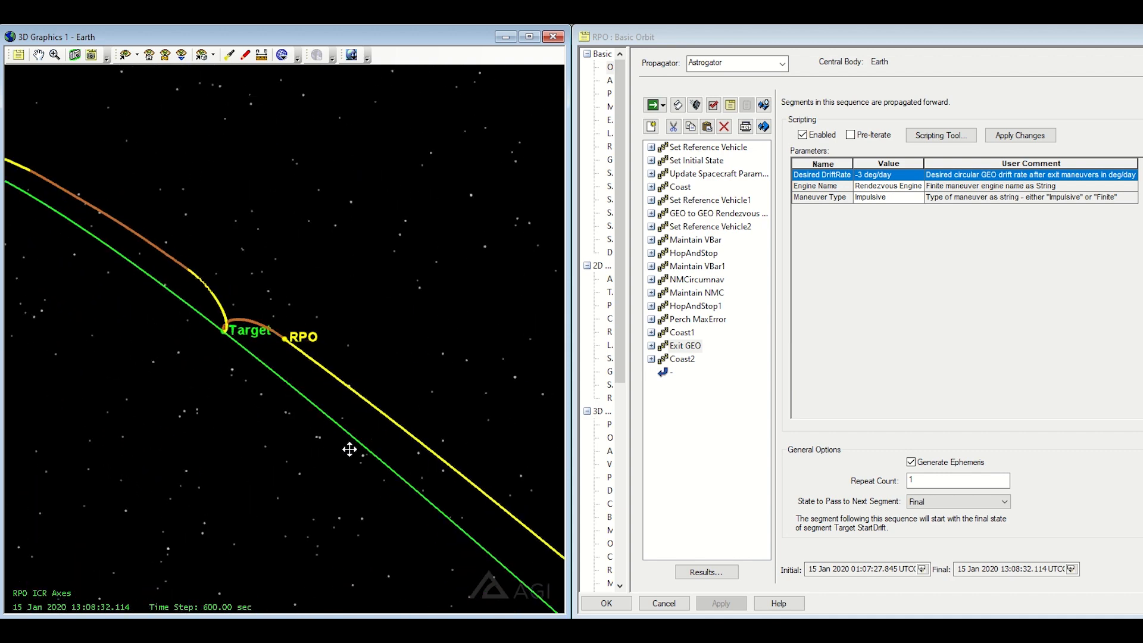
pyautogui.moveTo(350, 449); pyautogui.dragTo(247, 377)
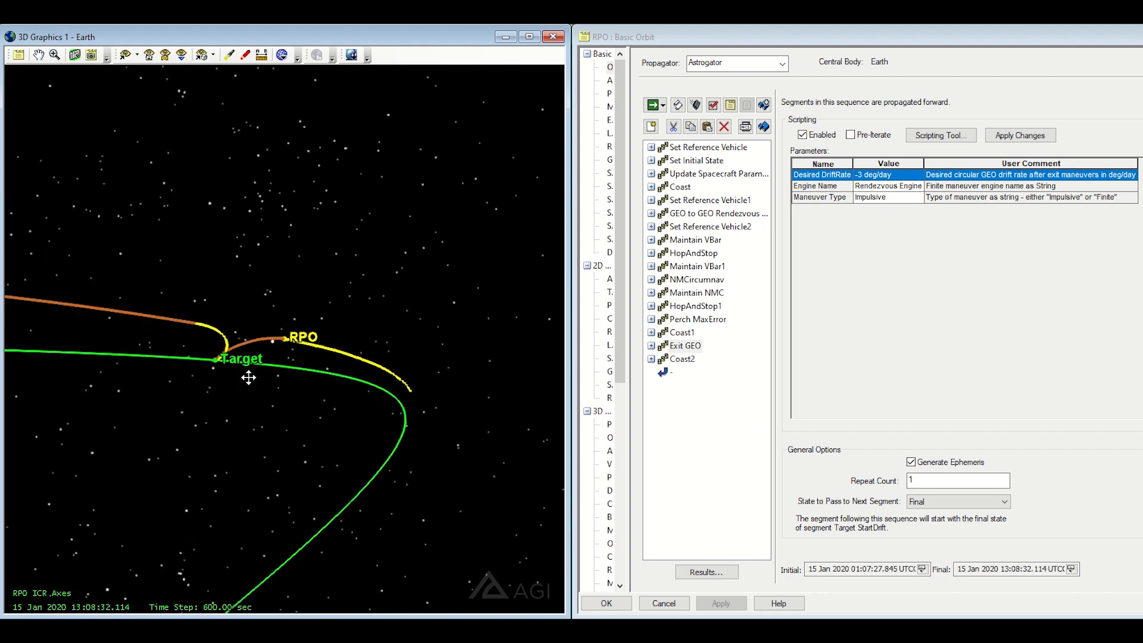
pyautogui.moveTo(247, 378); pyautogui.dragTo(157, 315)
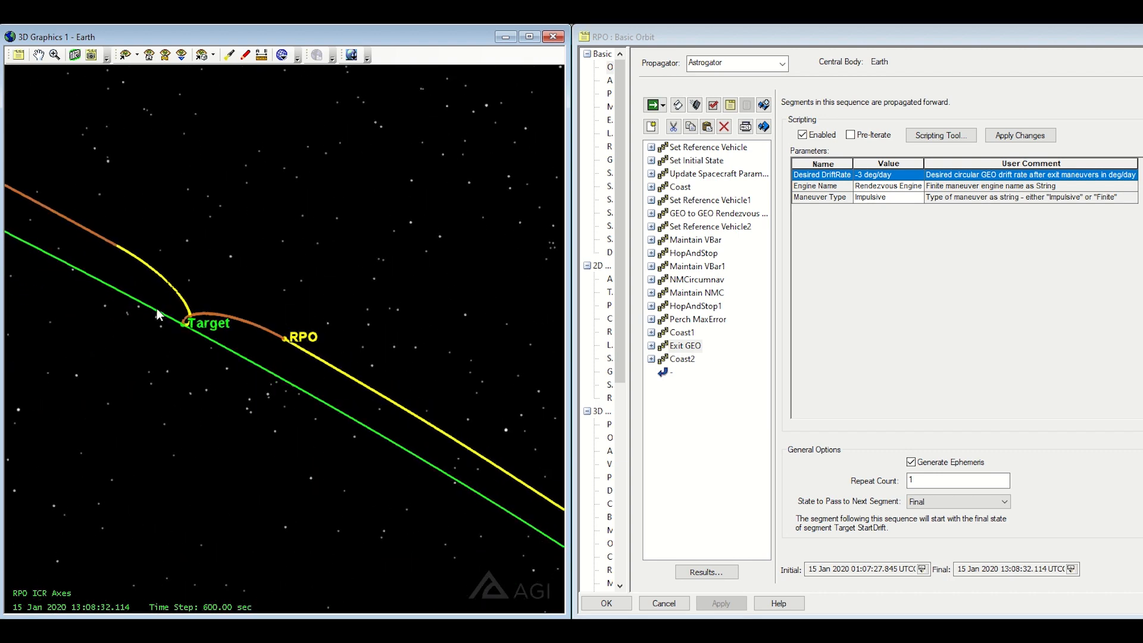
pyautogui.moveTo(204, 297)
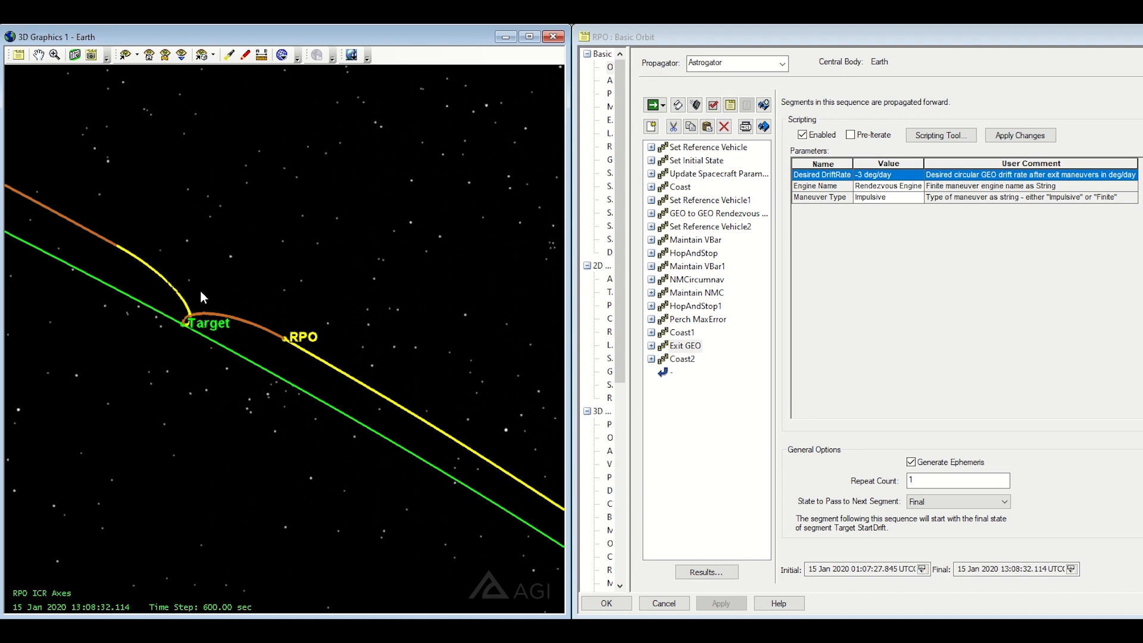